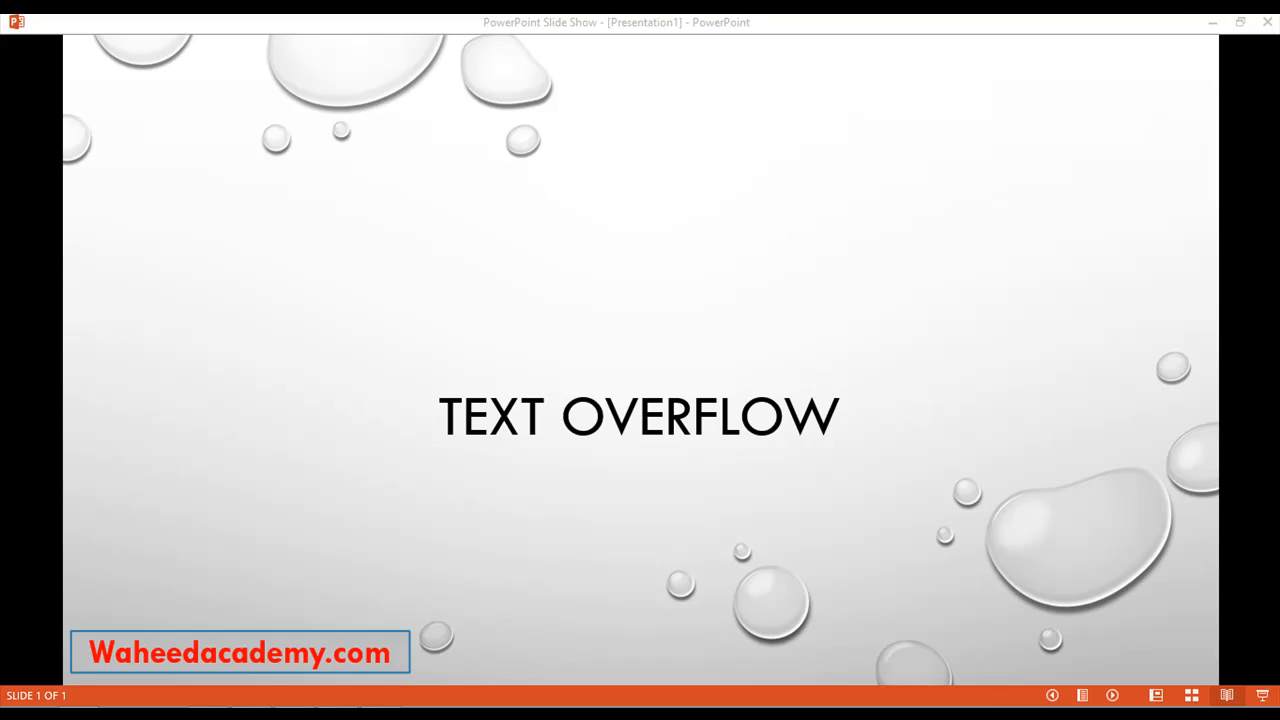
mouse_move(938, 410)
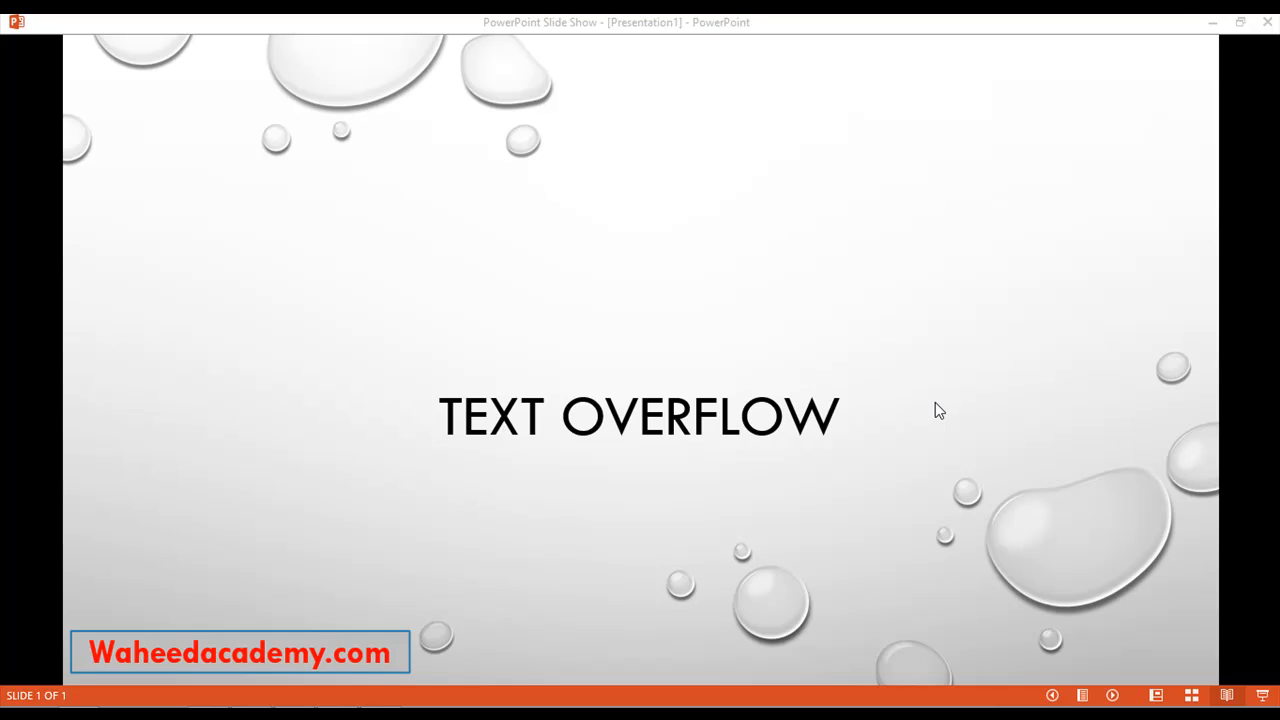
mouse_move(398, 540)
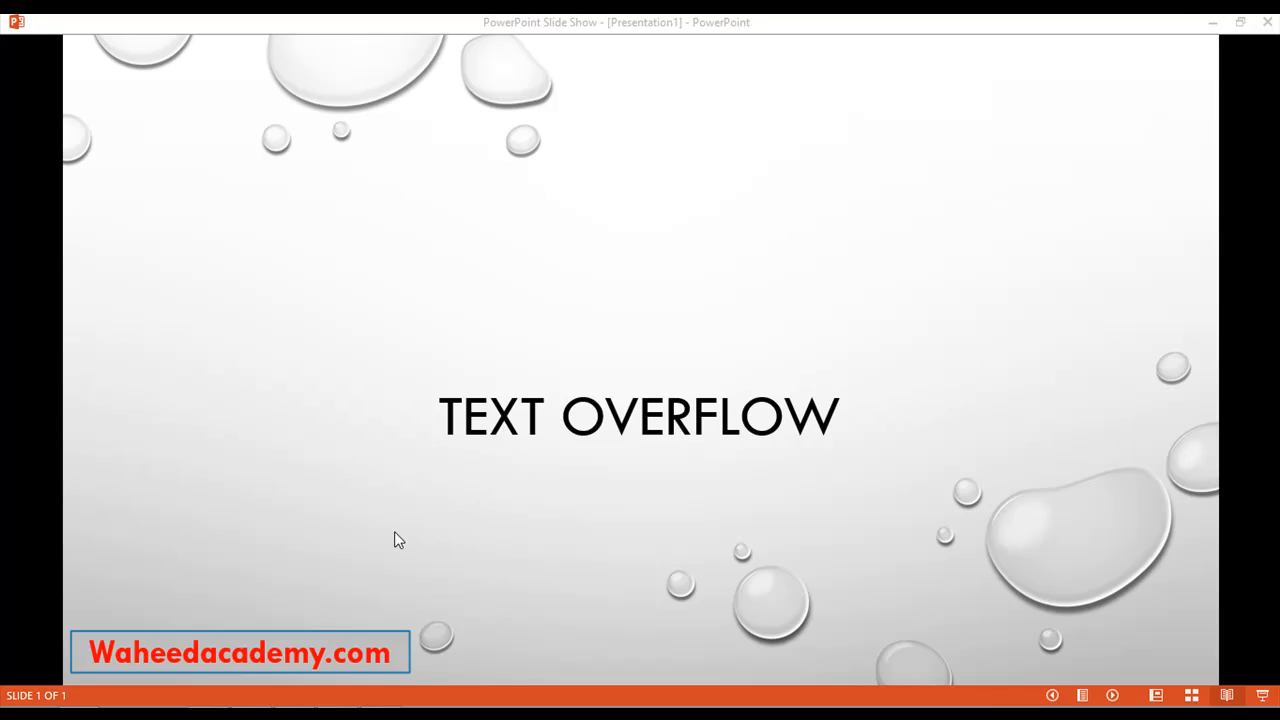
mouse_move(627, 448)
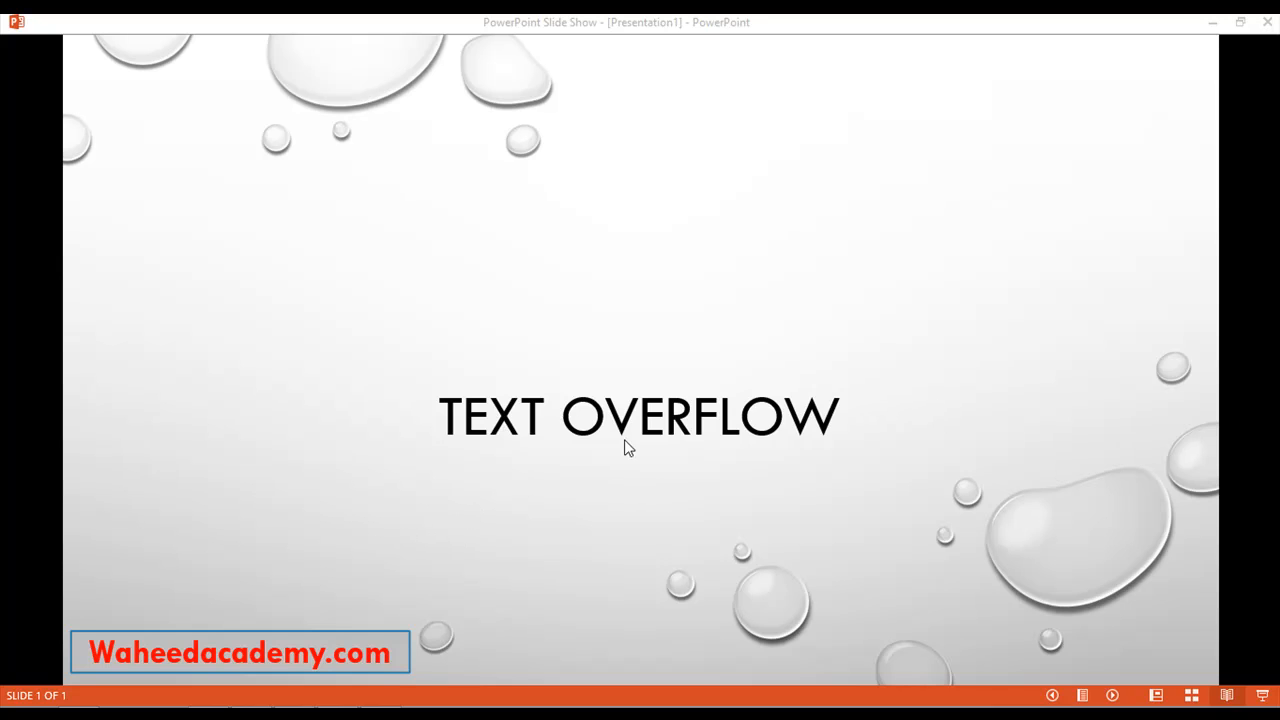
mouse_move(652, 461)
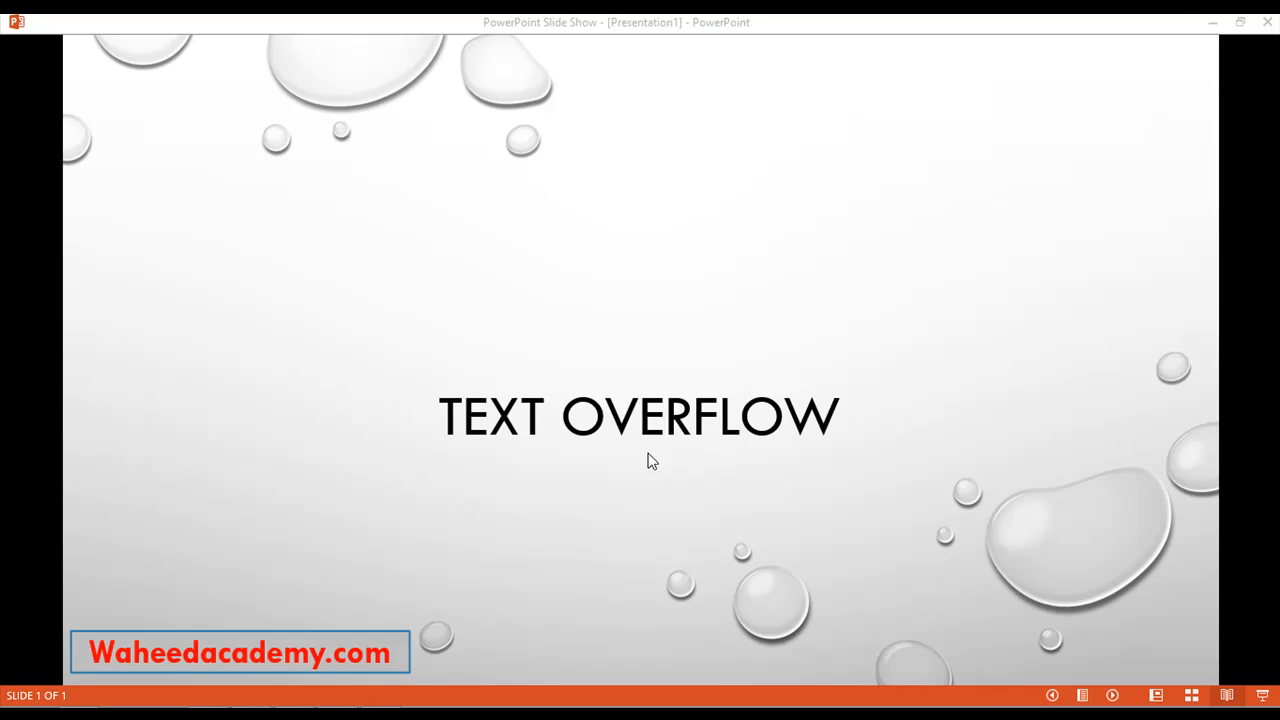
mouse_move(420, 614)
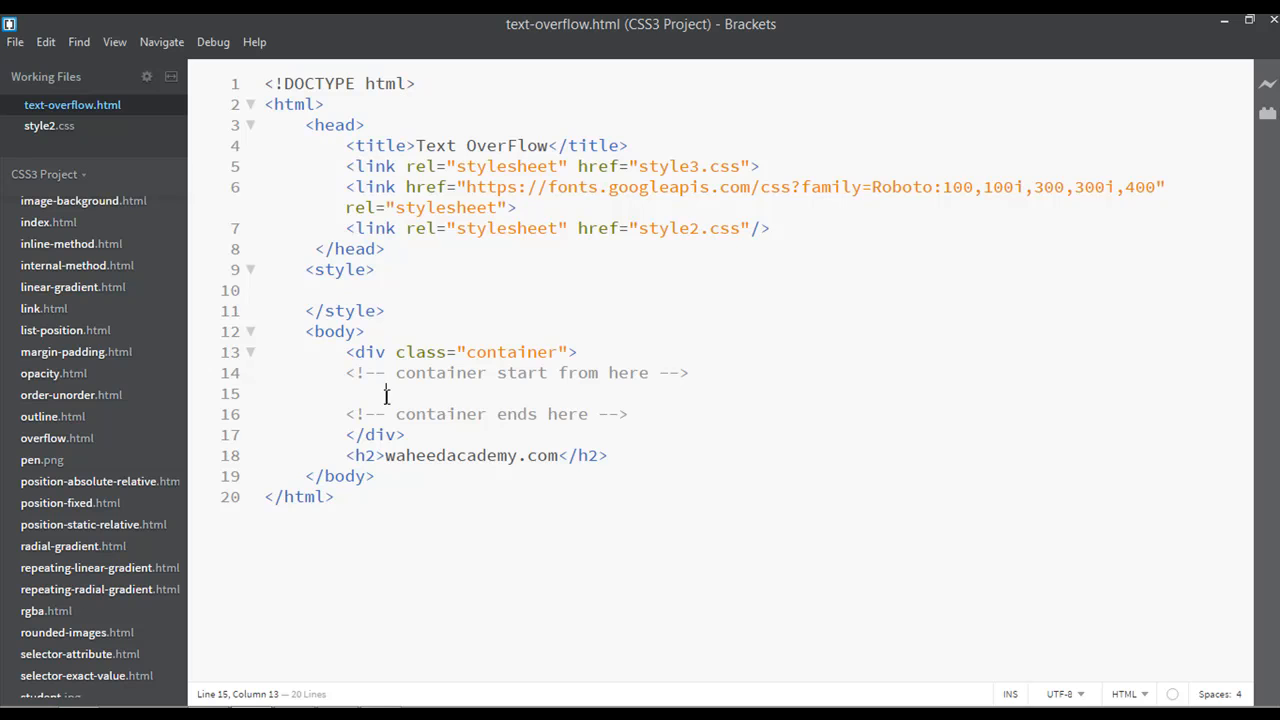
- Open a div tag with class="text-area clip" inside the container
text(<driv)
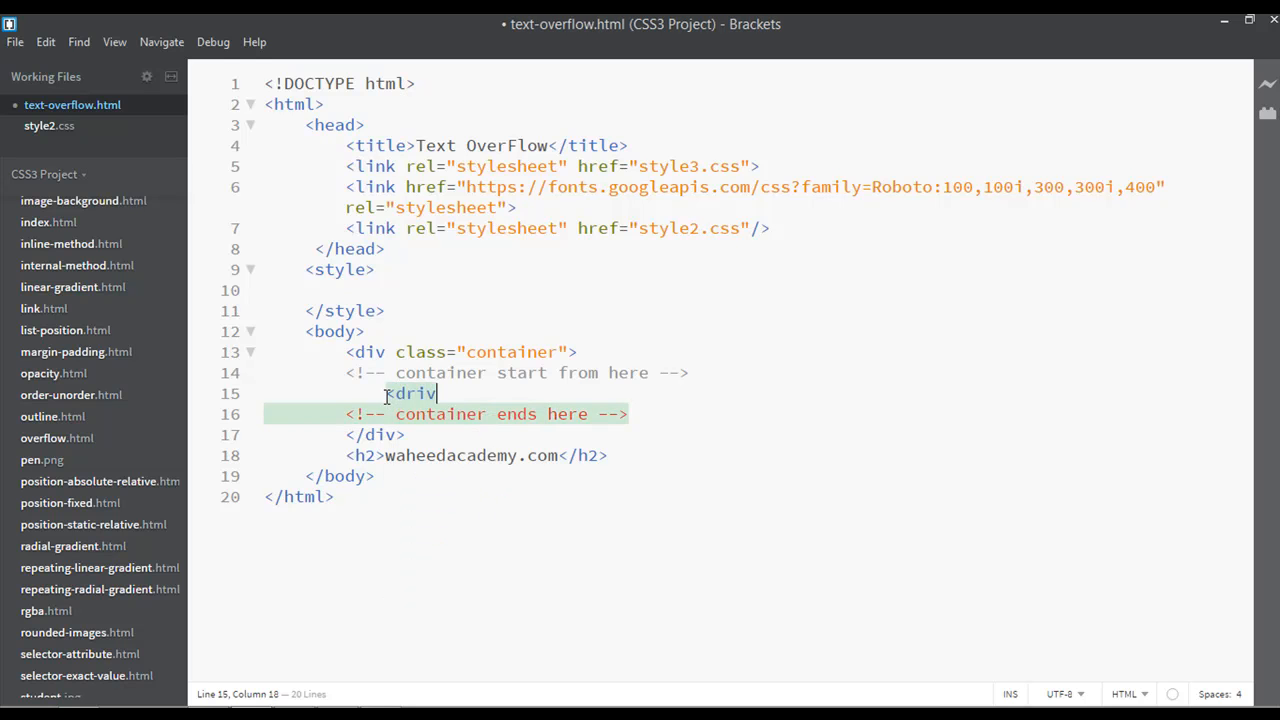
key(Backspace)
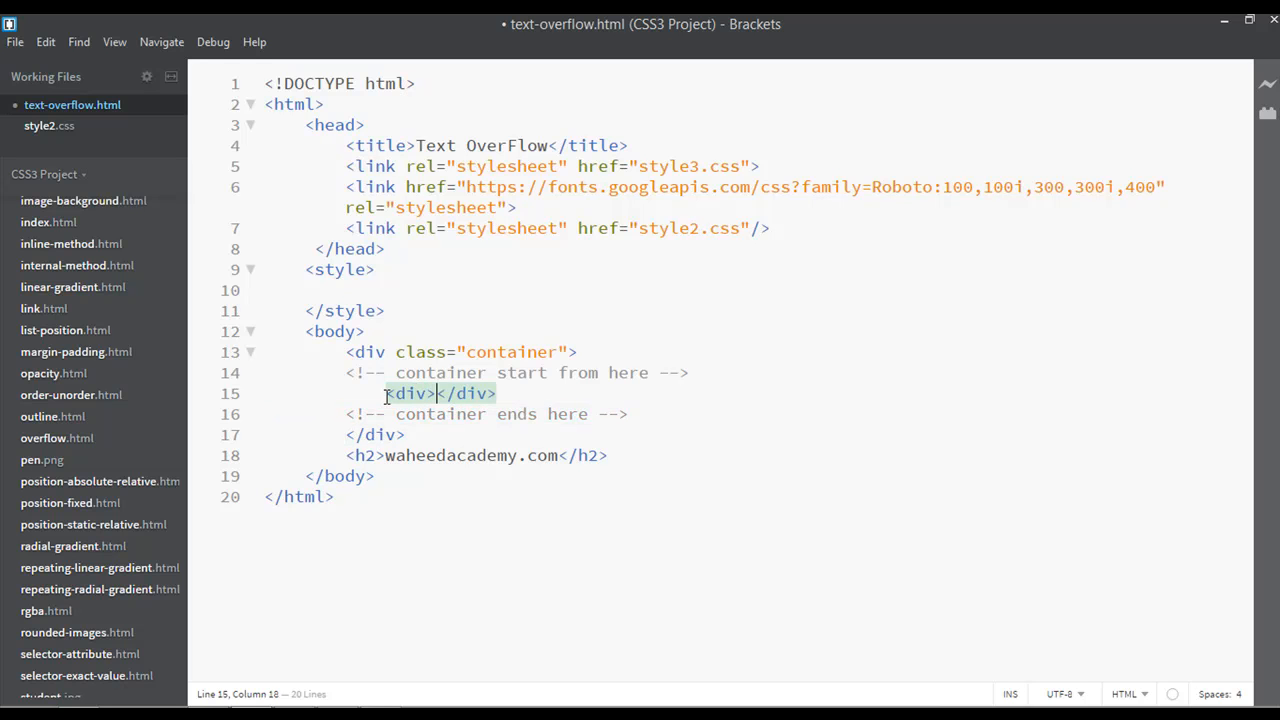
text(class="")
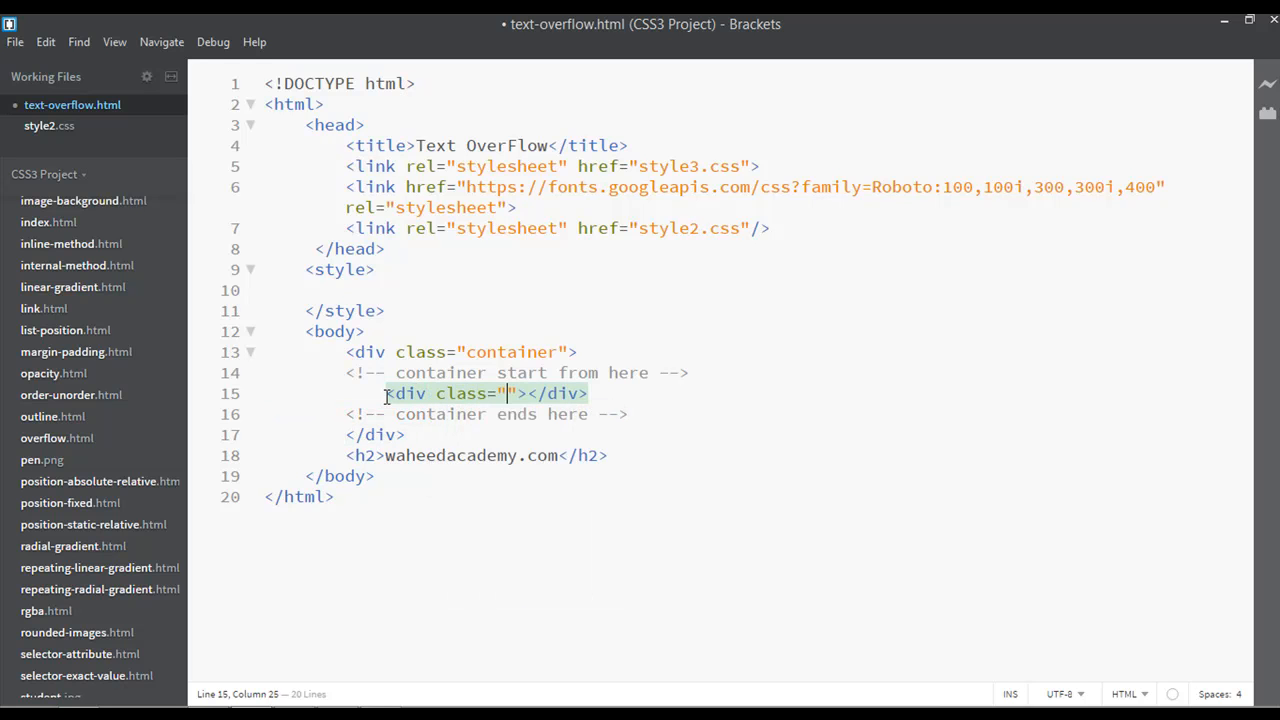
text(text-)
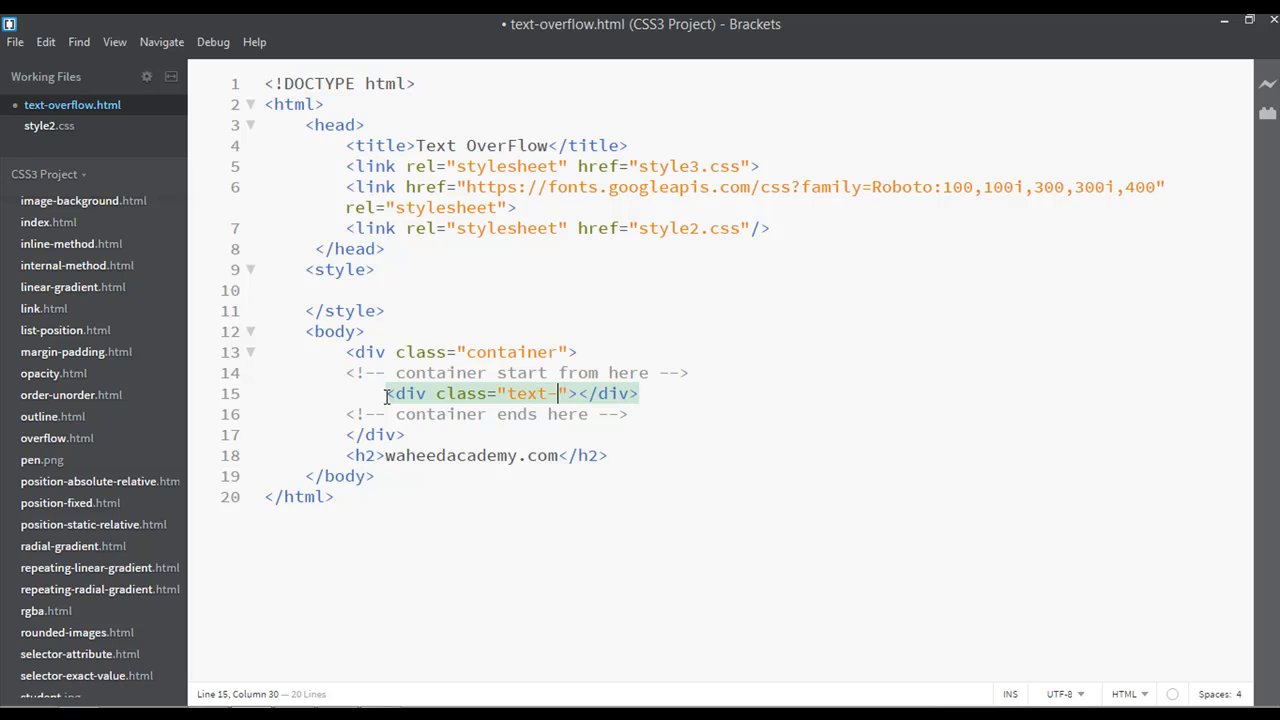
text(area)
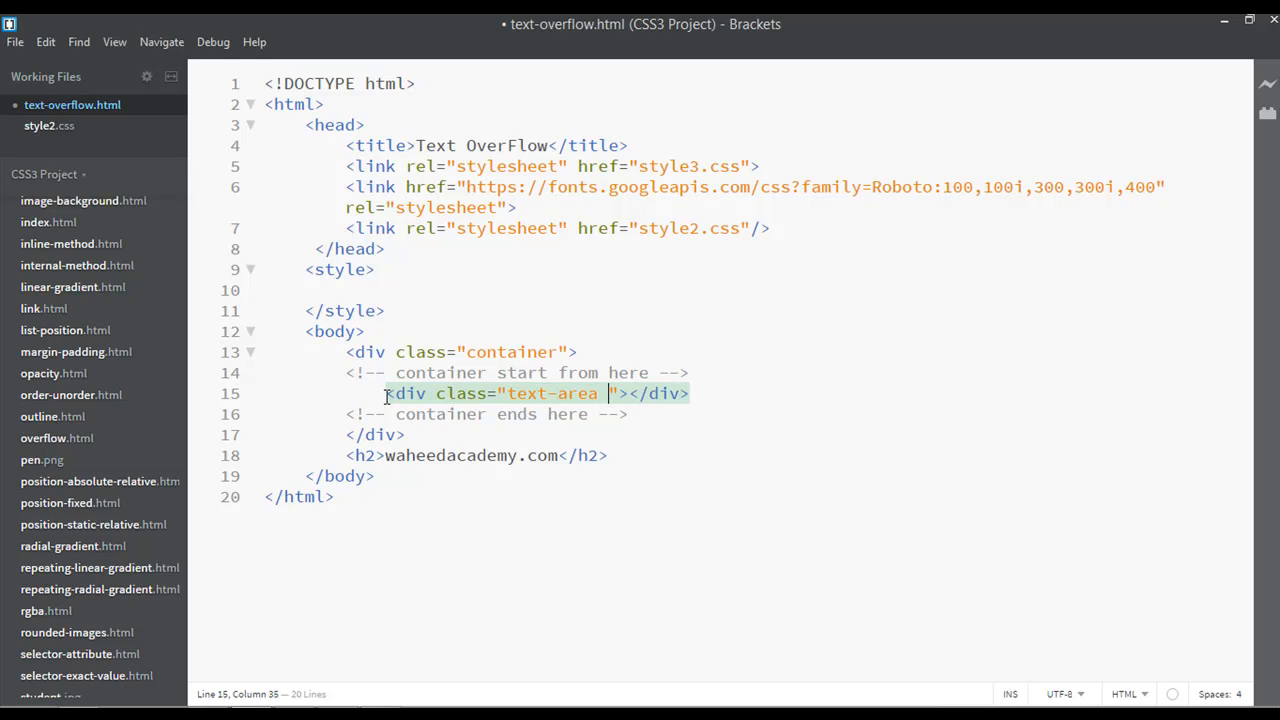
text(cli)
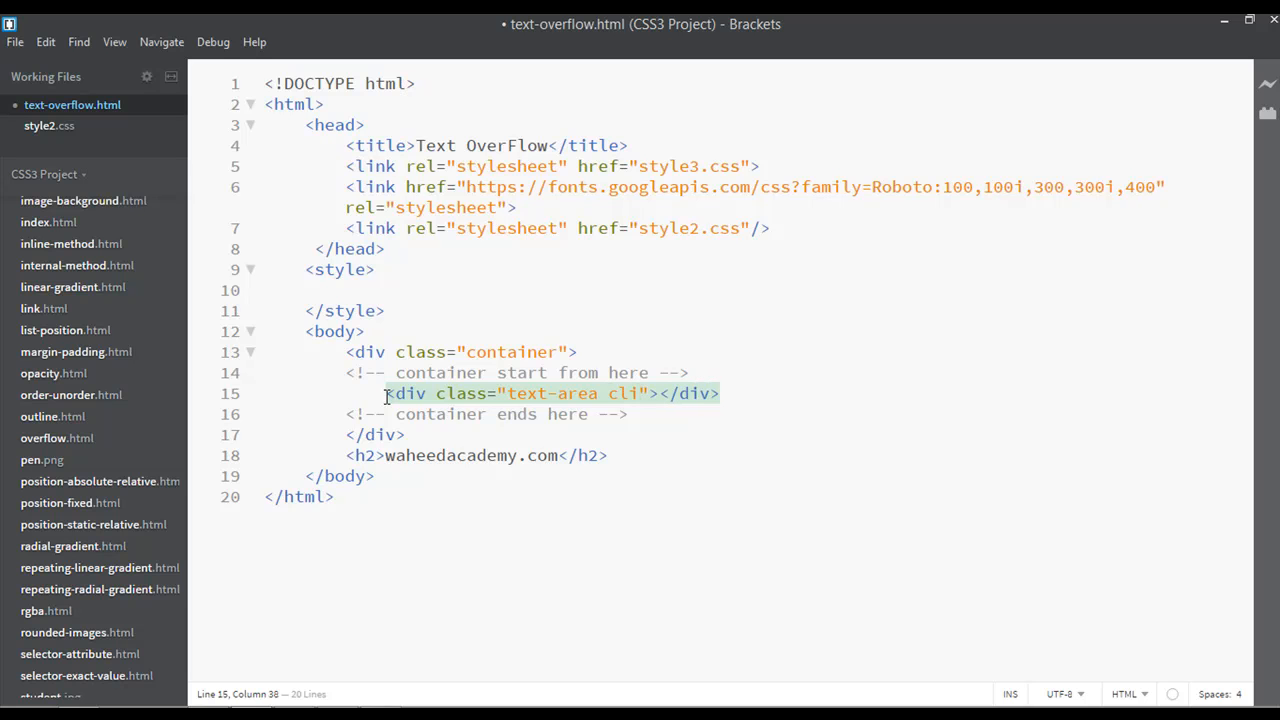
text(p)
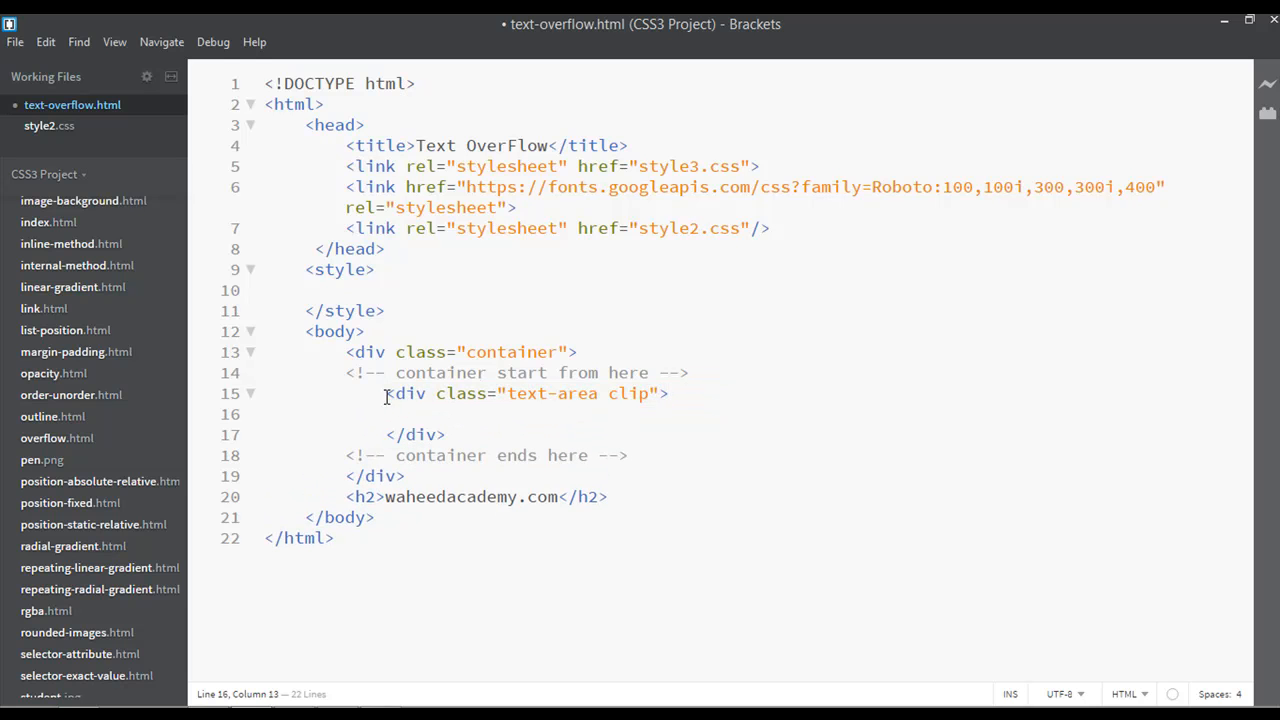
- Fill the div with 'The quick brown fox jumps over the lazy dog.'
text(The)
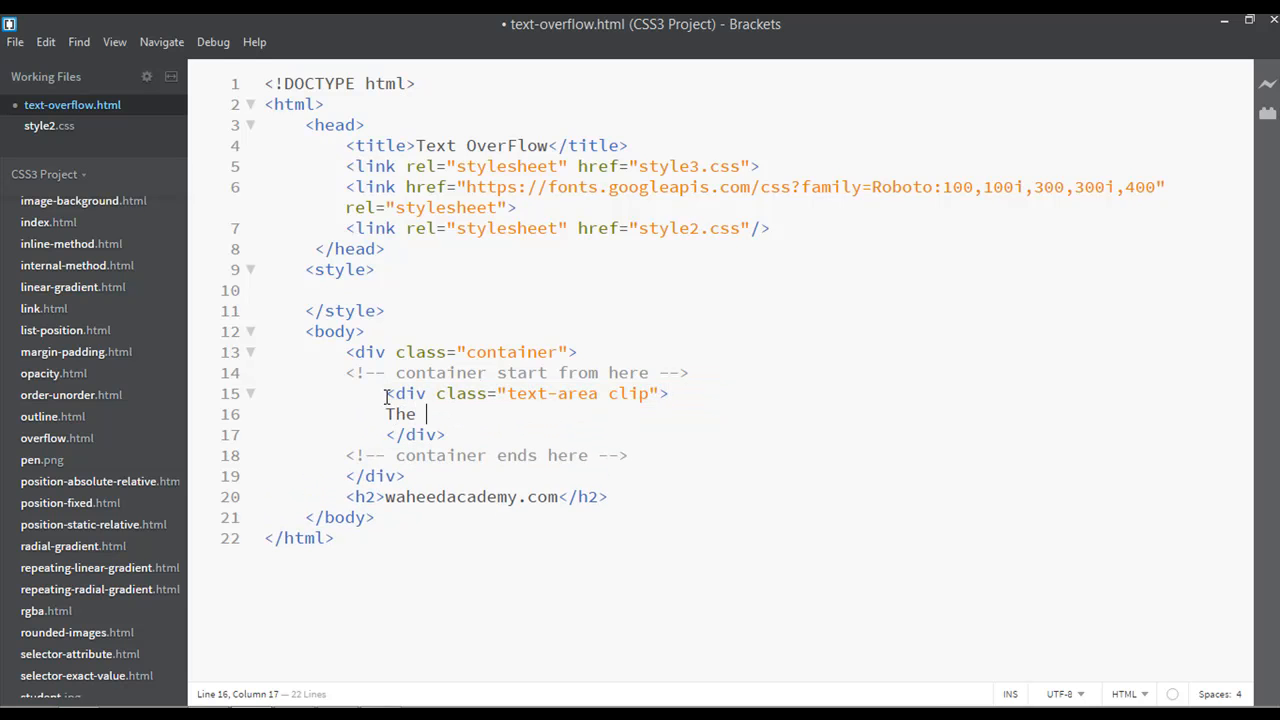
text(qui)
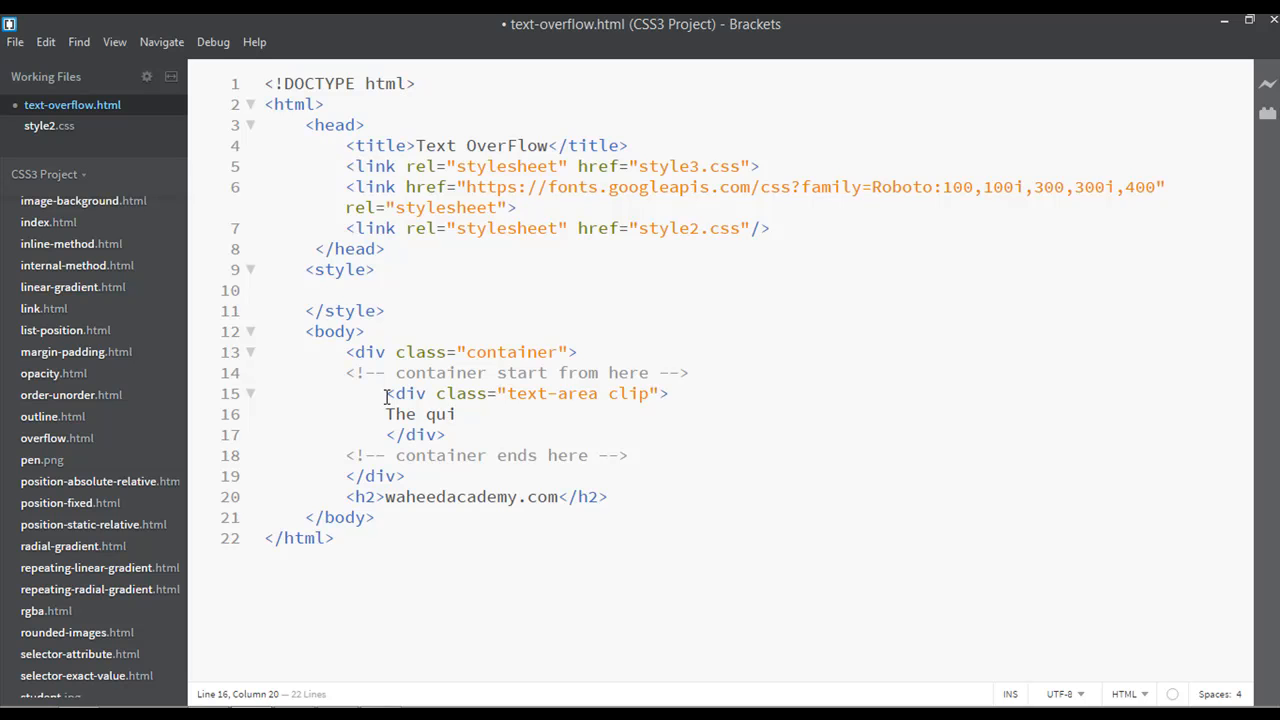
text(ck brown)
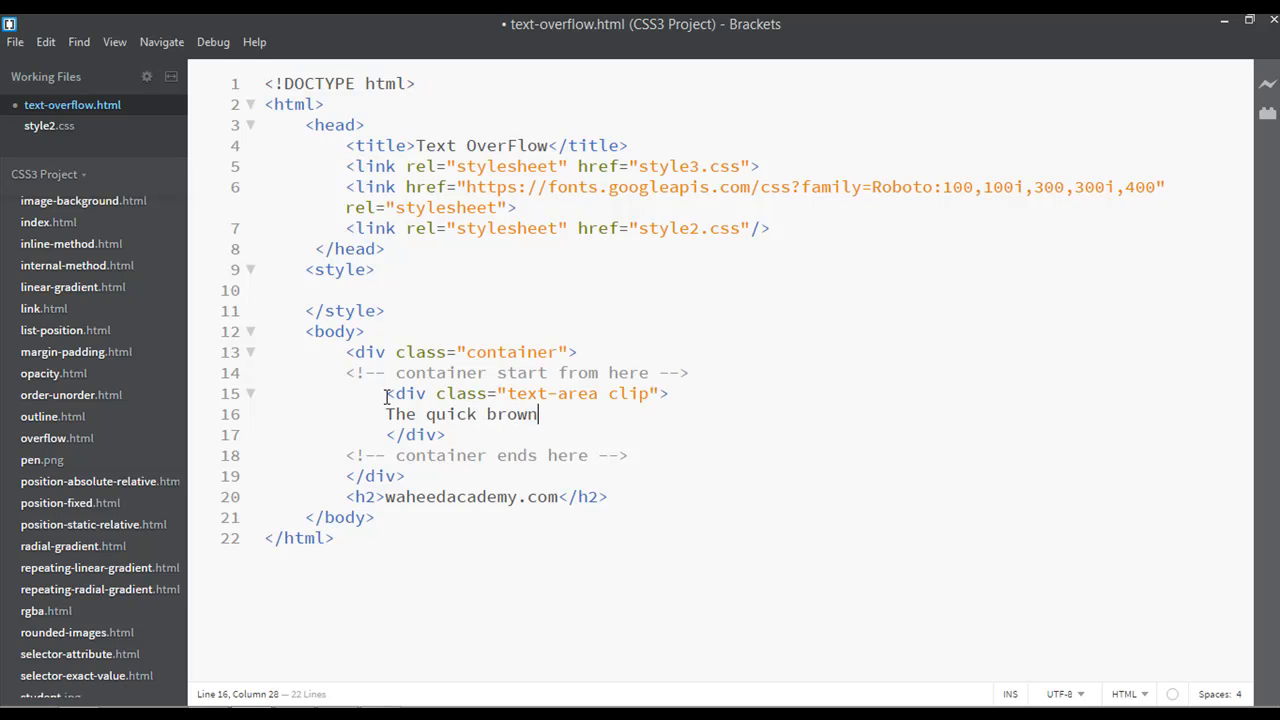
text(fox jum)
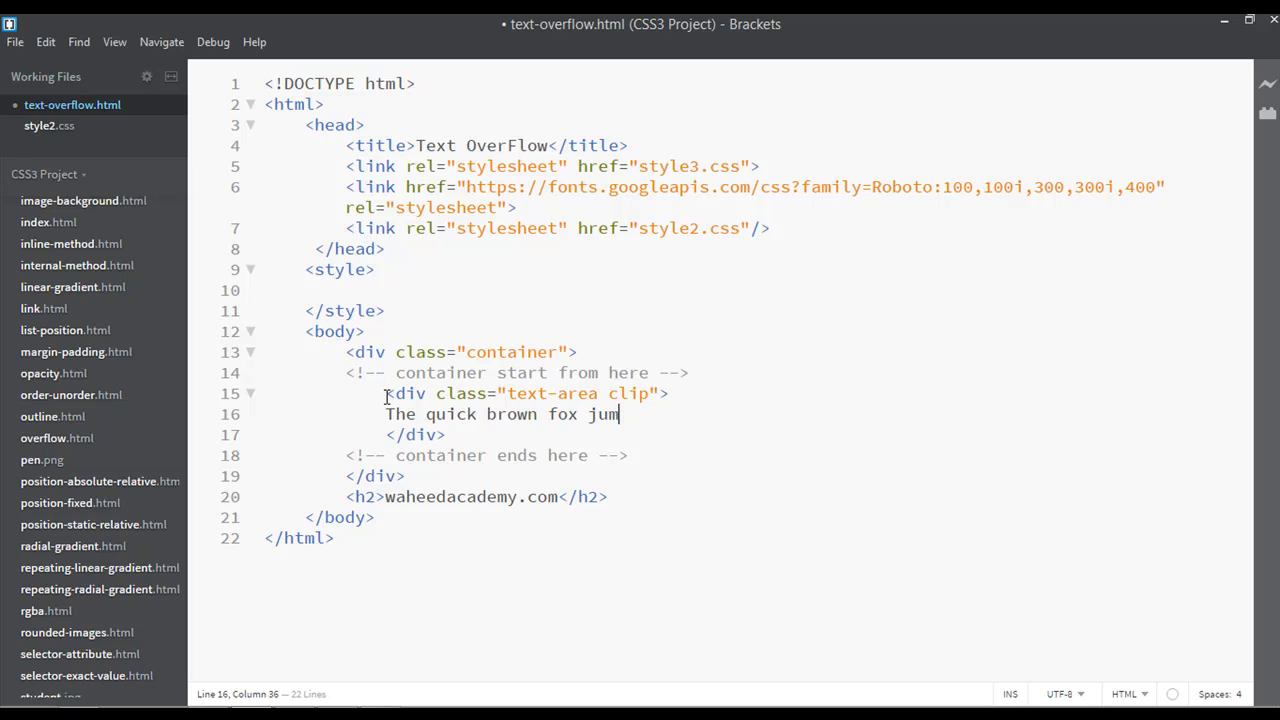
text(ps over t)
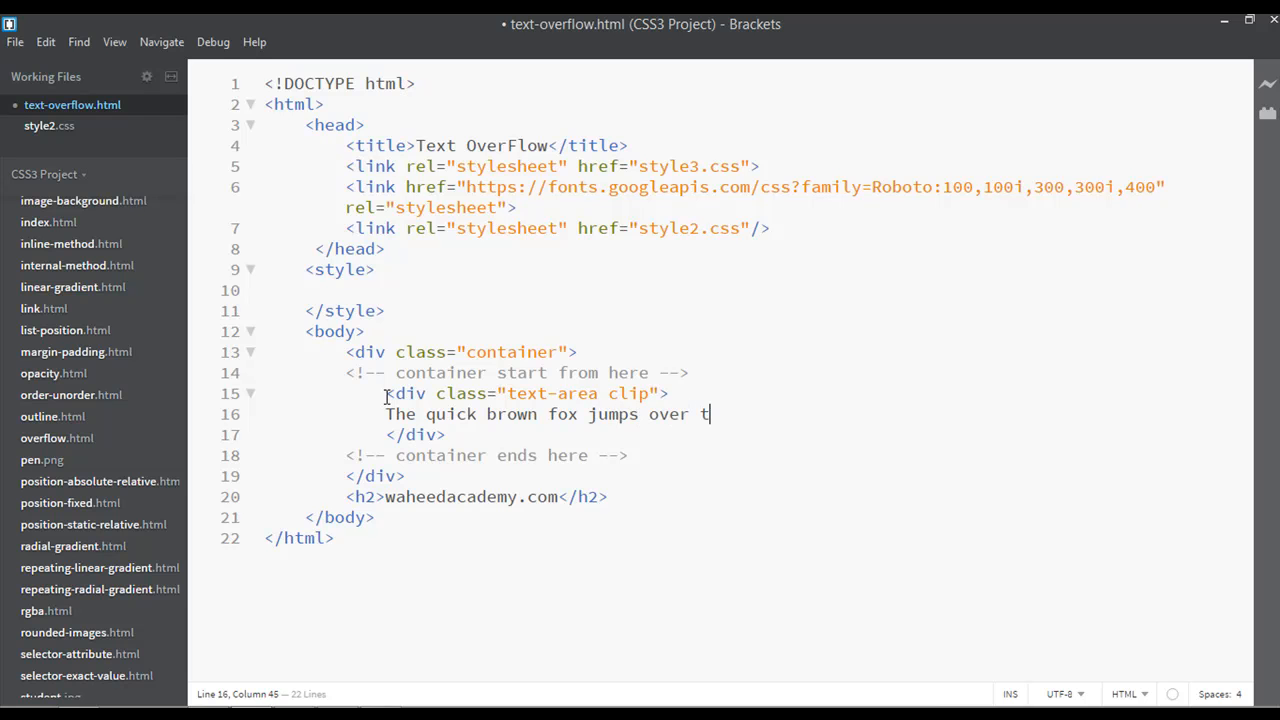
text(he lazy)
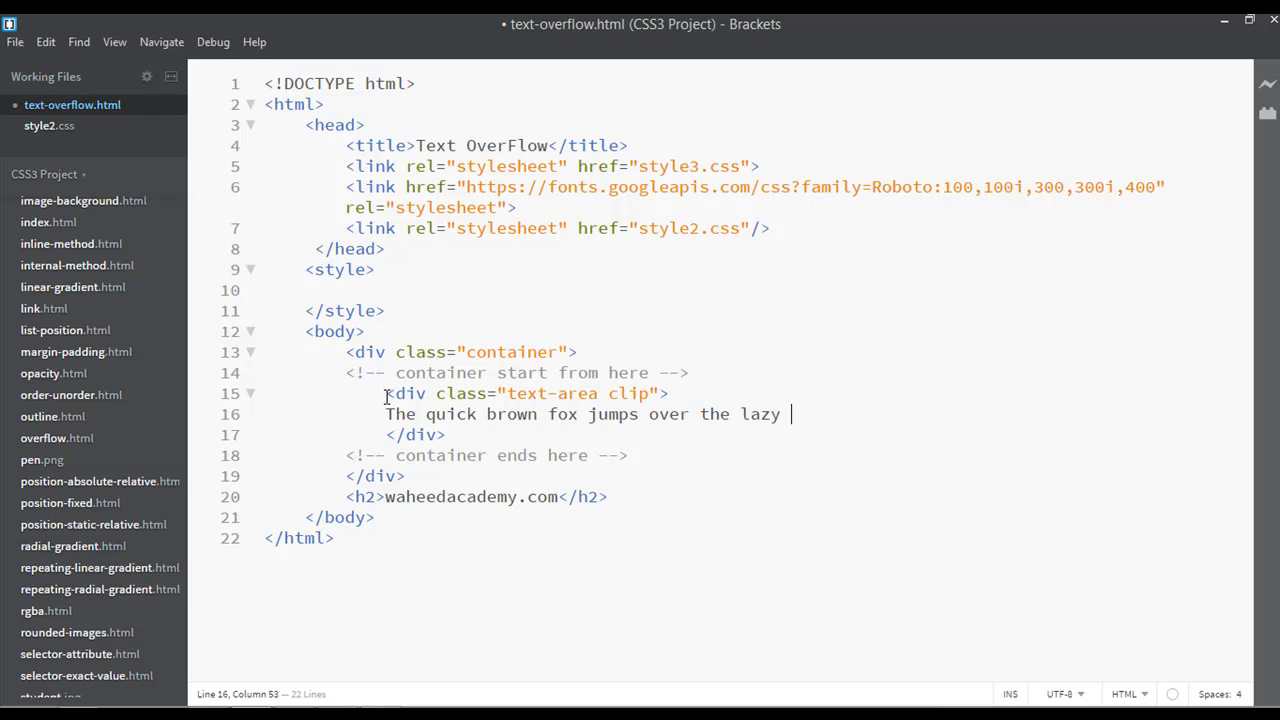
text(dog.)
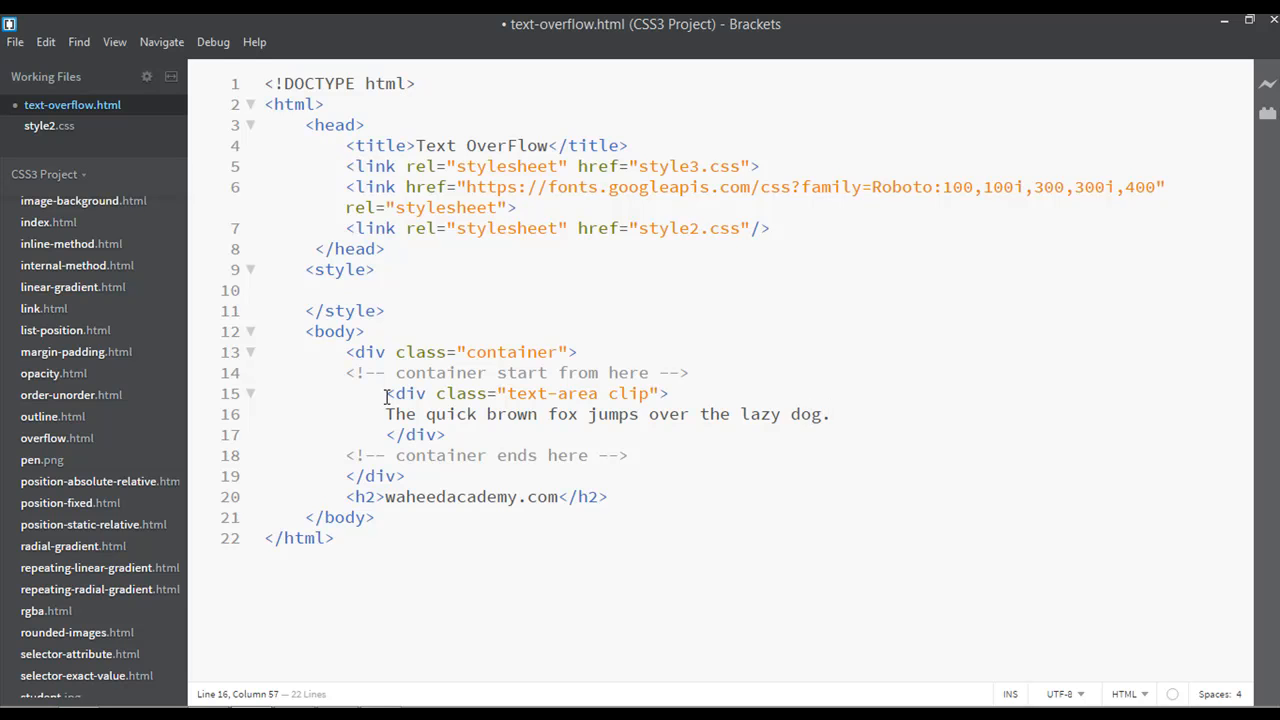
- Duplicate the clip div below and rename the copy's class from clip to ellipsis
drag(362, 372, 445, 434)
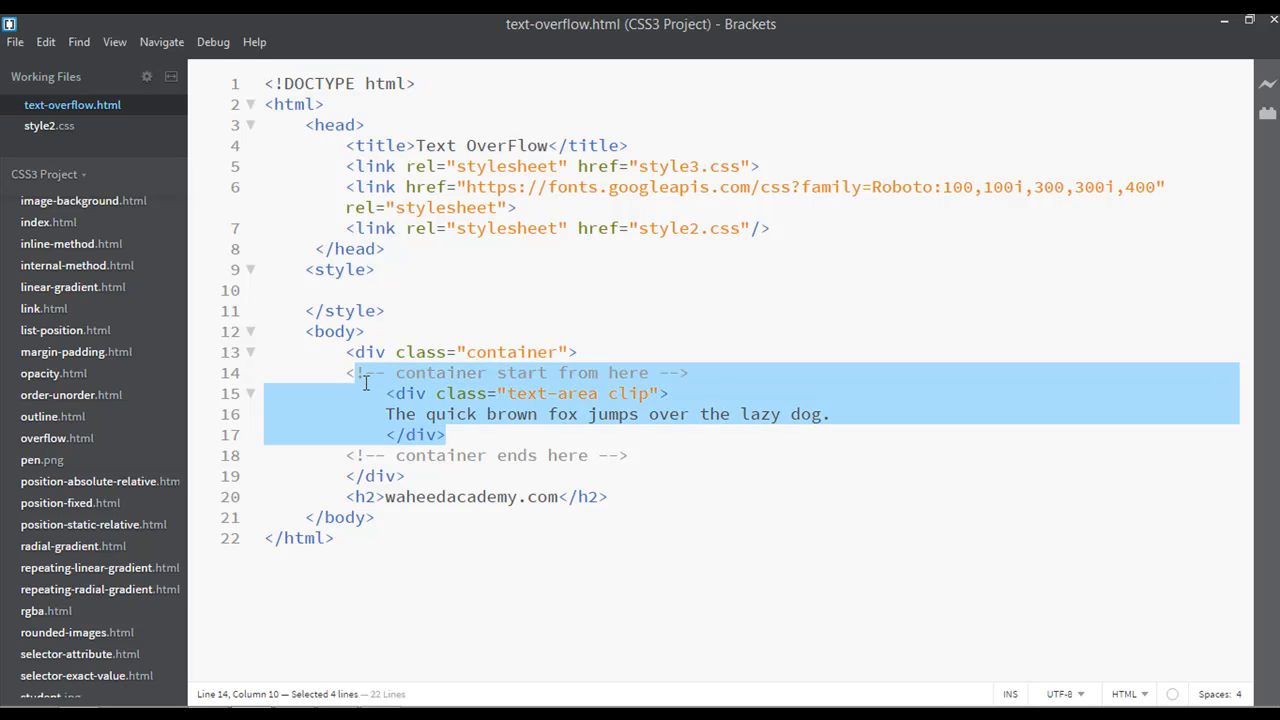
click(476, 438)
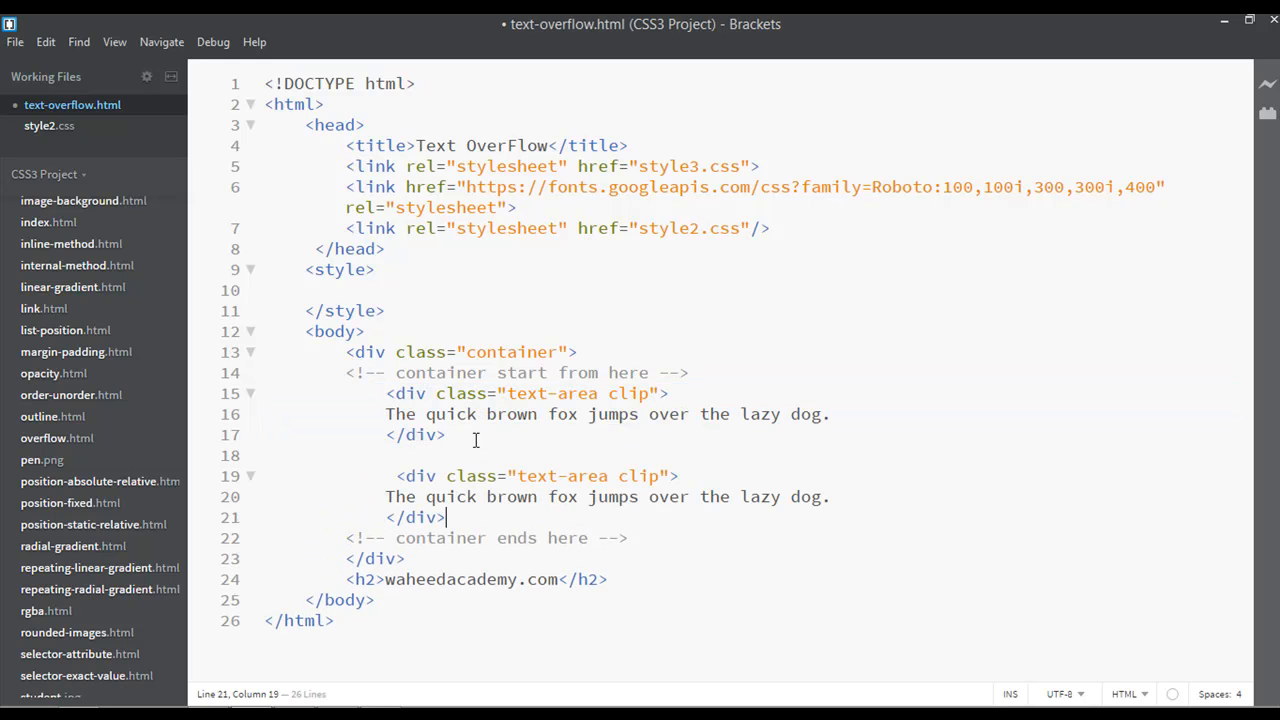
double_click(638, 476)
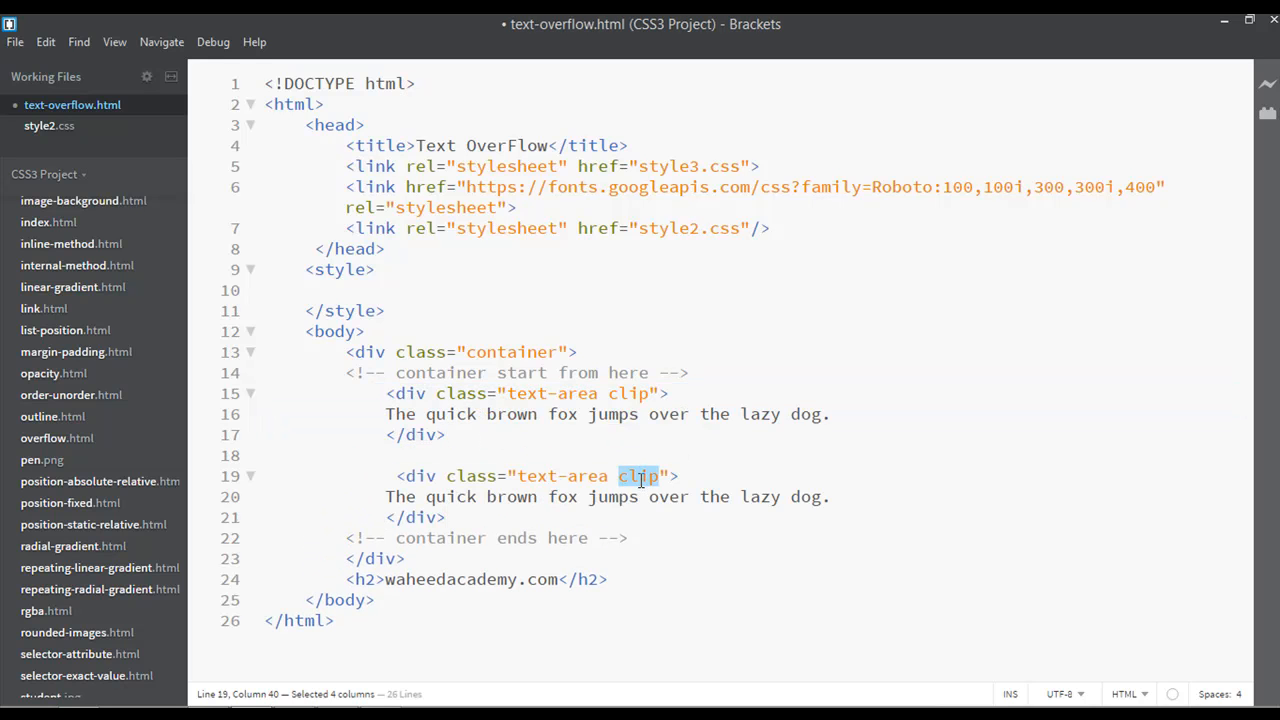
text(ellip)
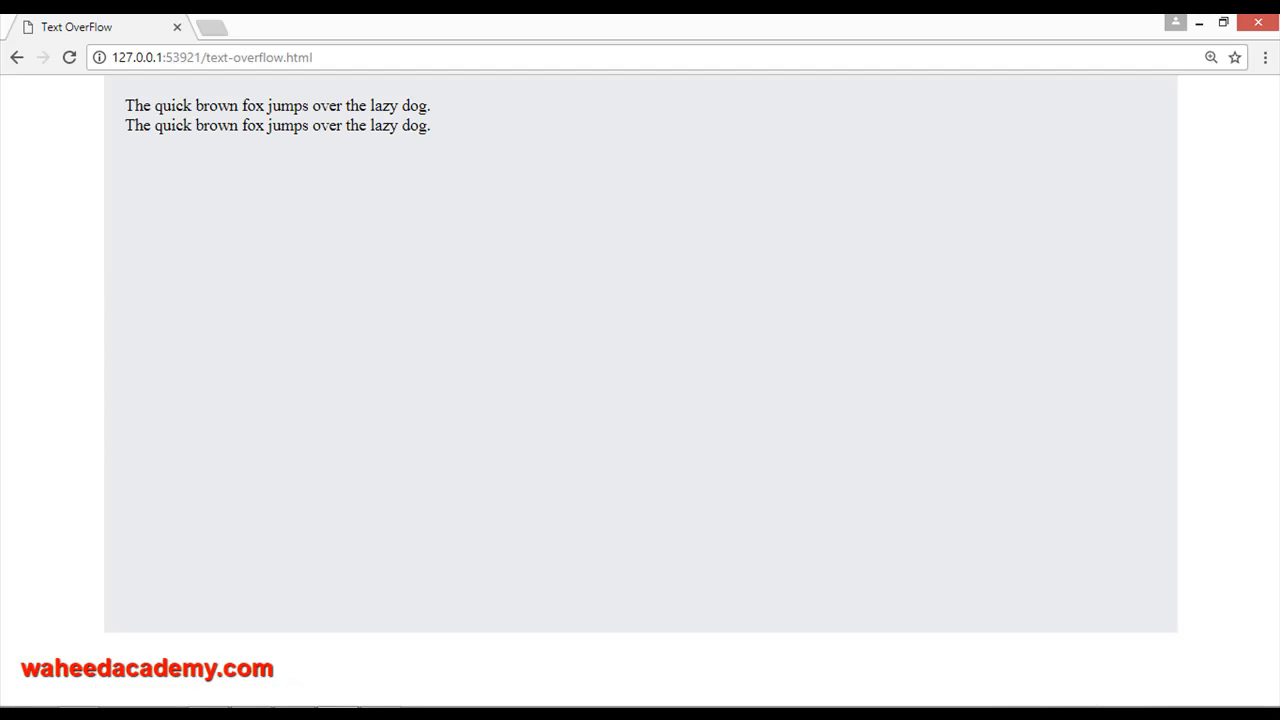
mouse_move(311, 147)
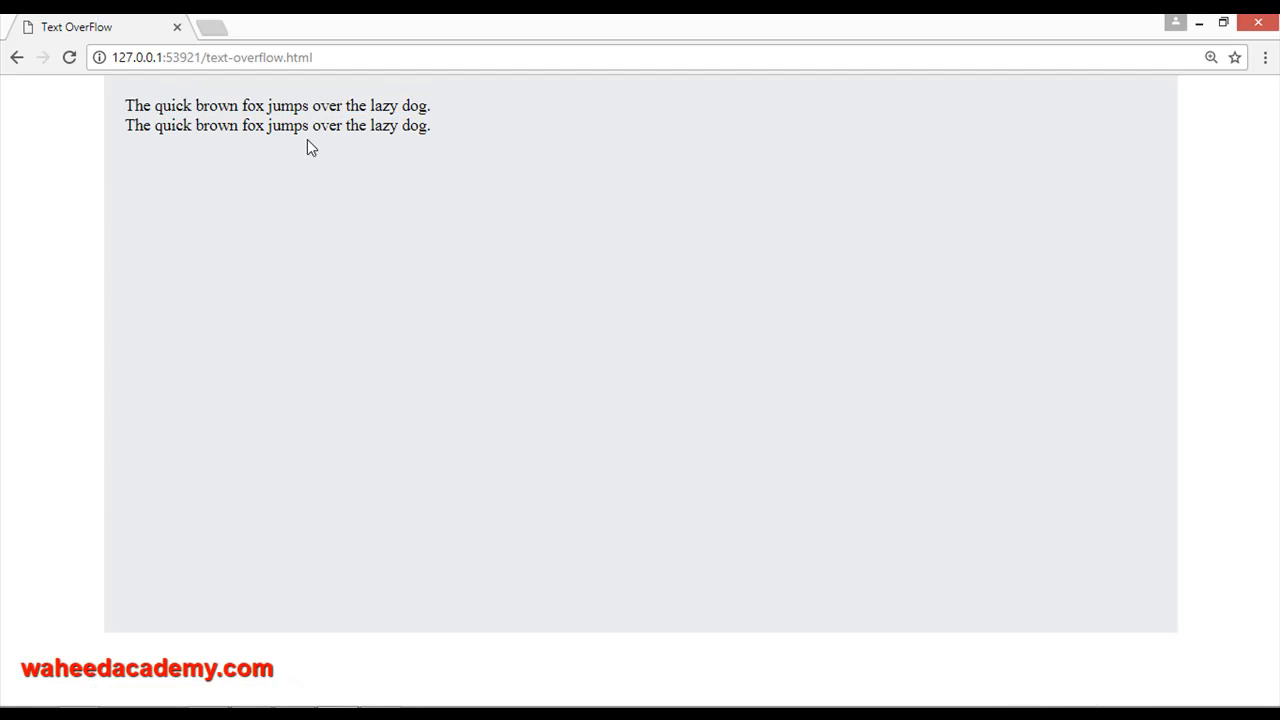
- Inspect the Chrome preview showing both fox sentences as unstyled lines
drag(145, 125, 341, 125)
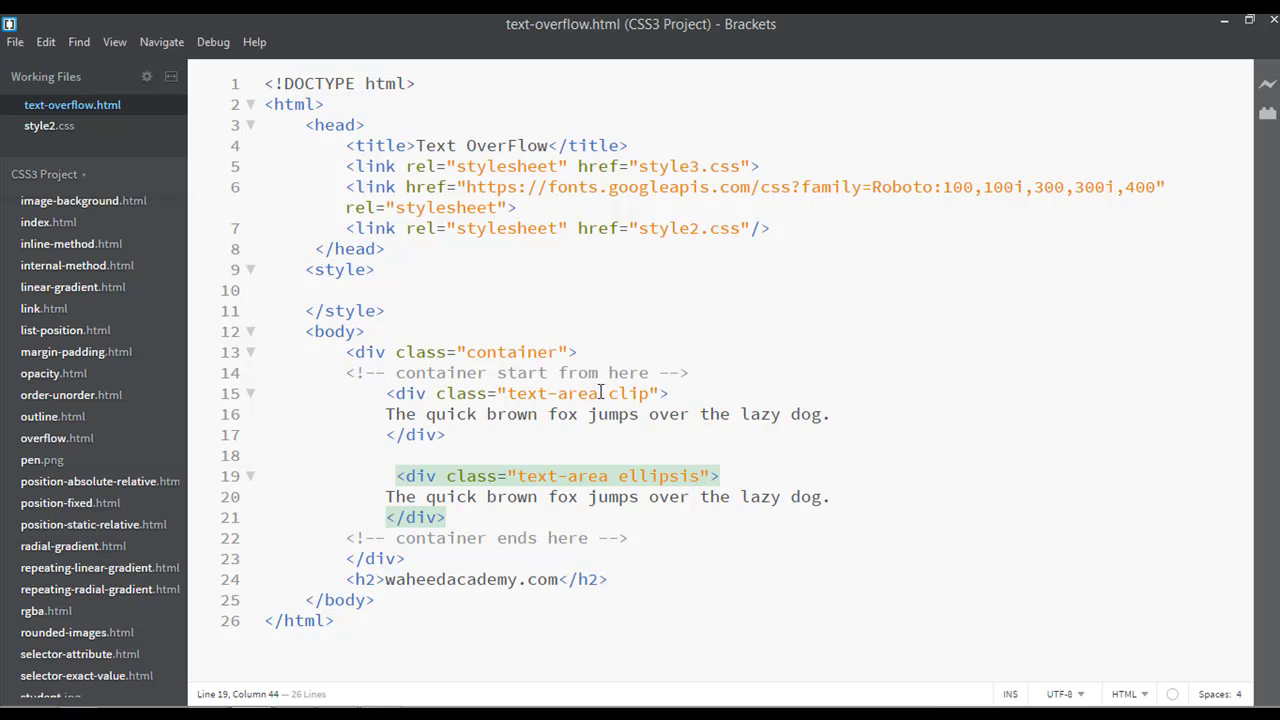
- Start a .text-area rule with width 200px and margin-bottom 20px
double_click(548, 393)
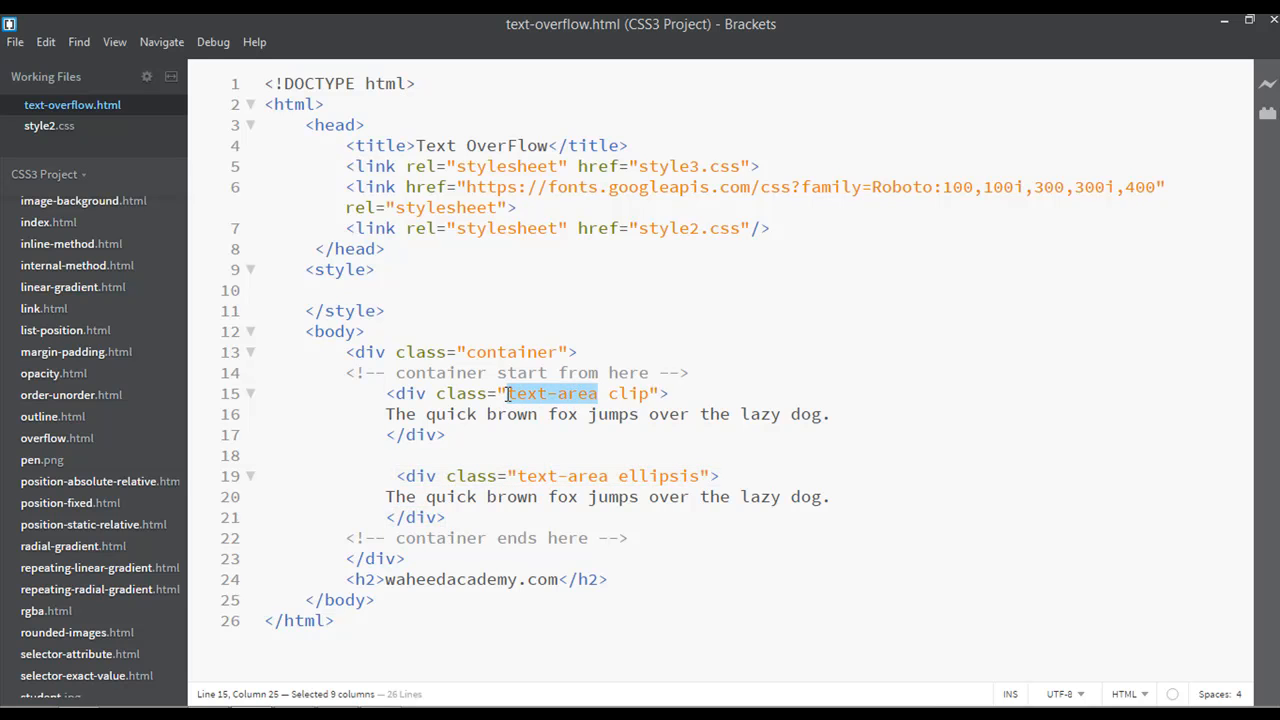
click(340, 290)
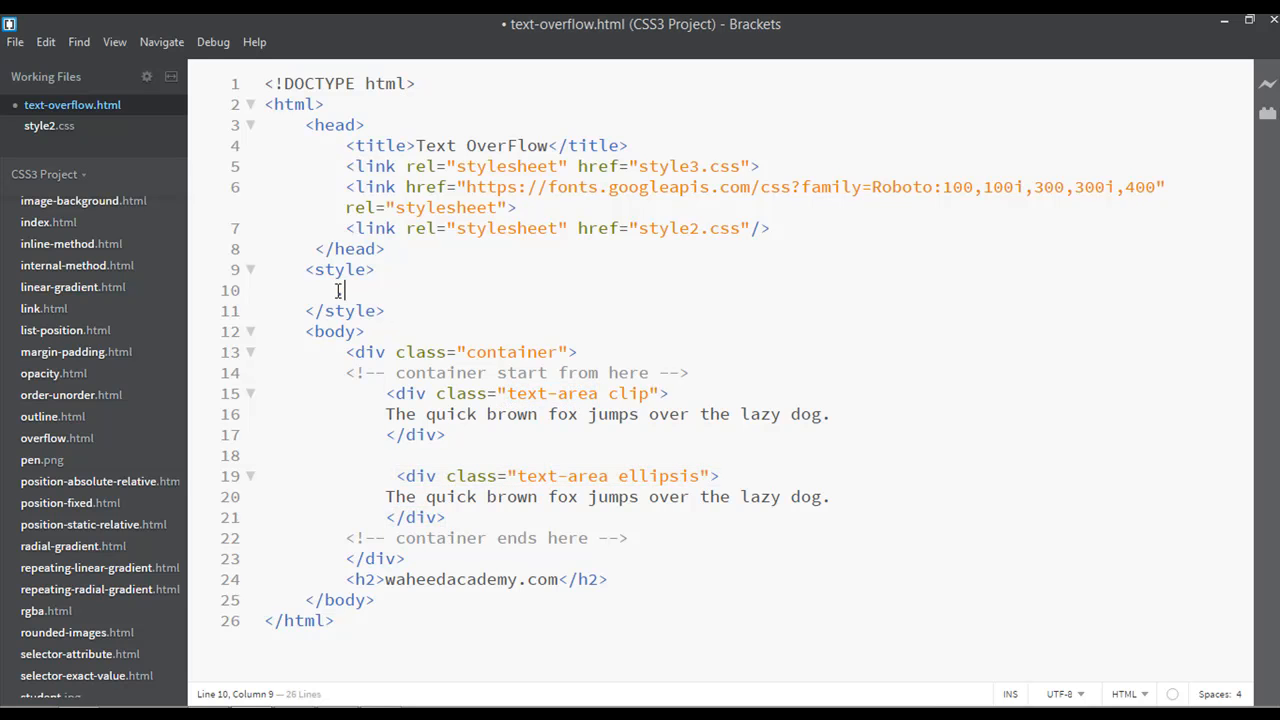
text(.text-area{)
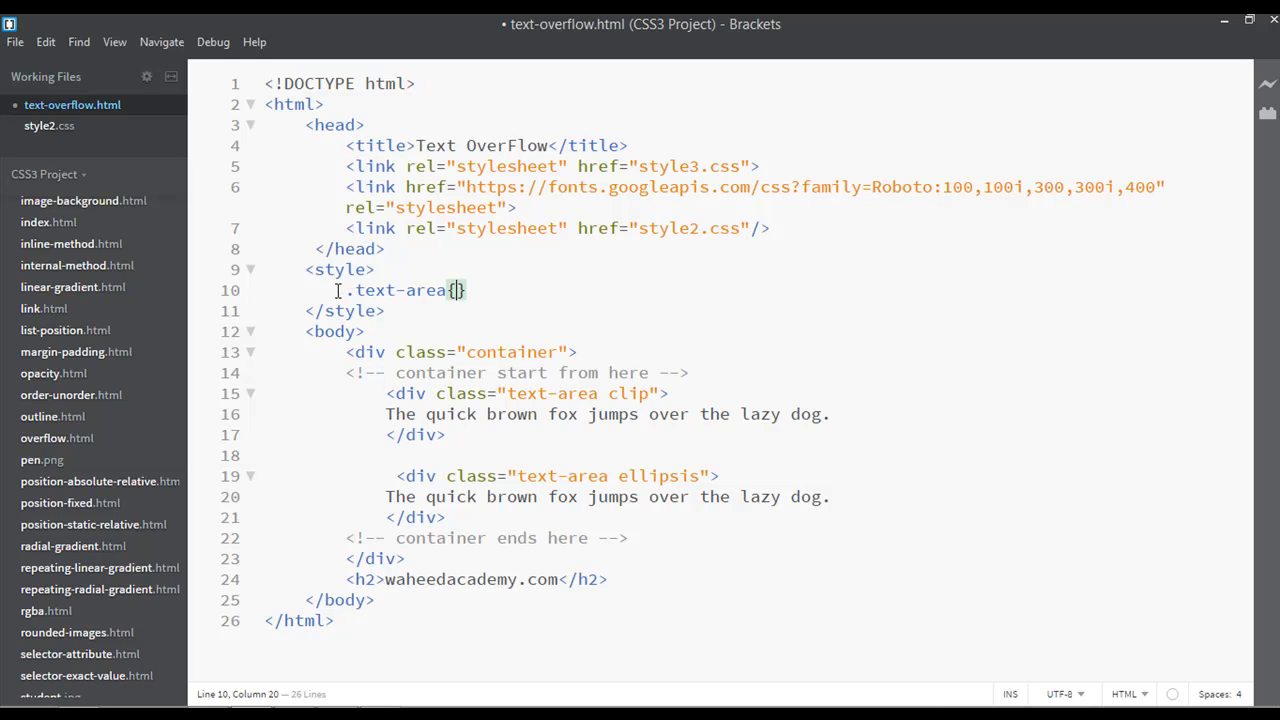
text(width: 200p)
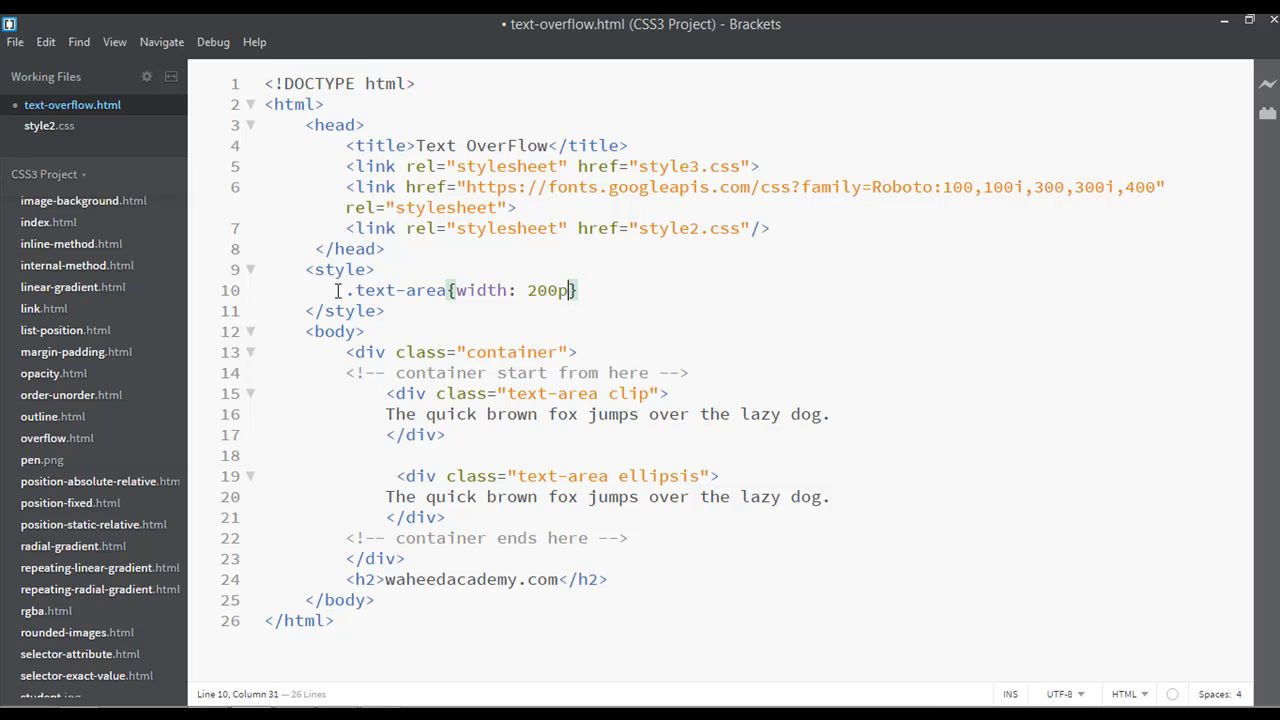
text(x; margin-bottom: 20)
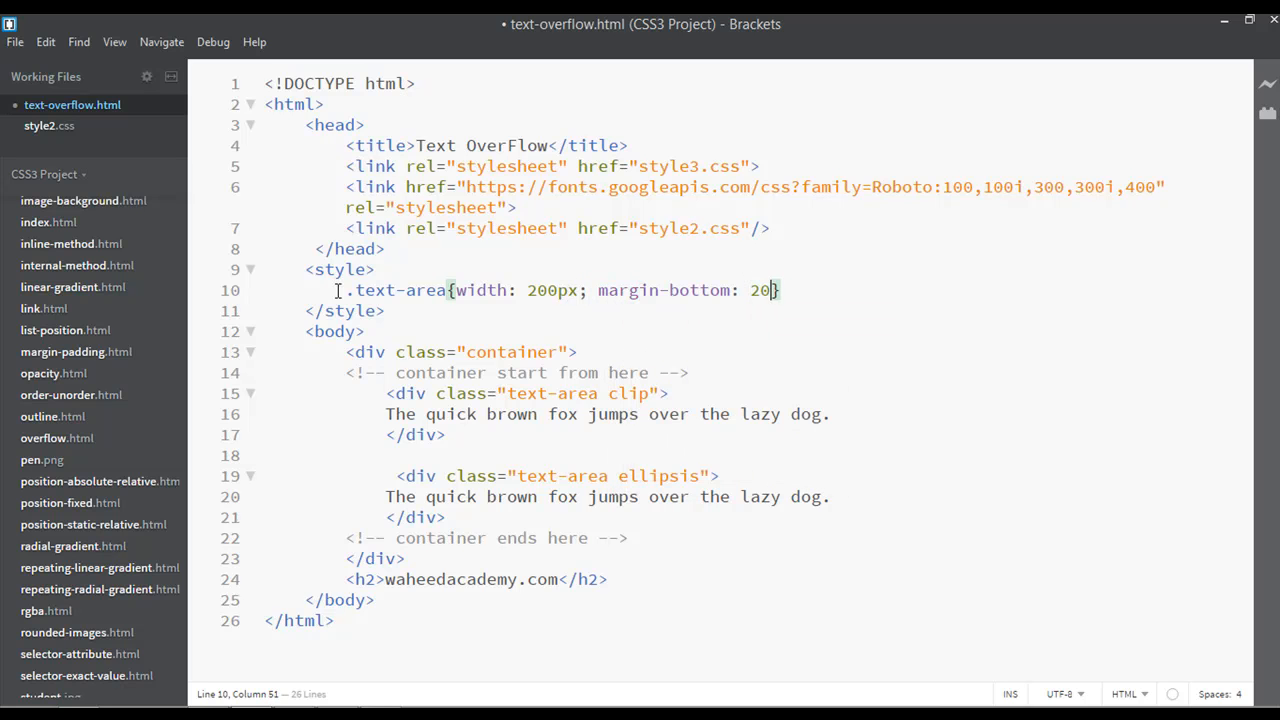
text(px;)
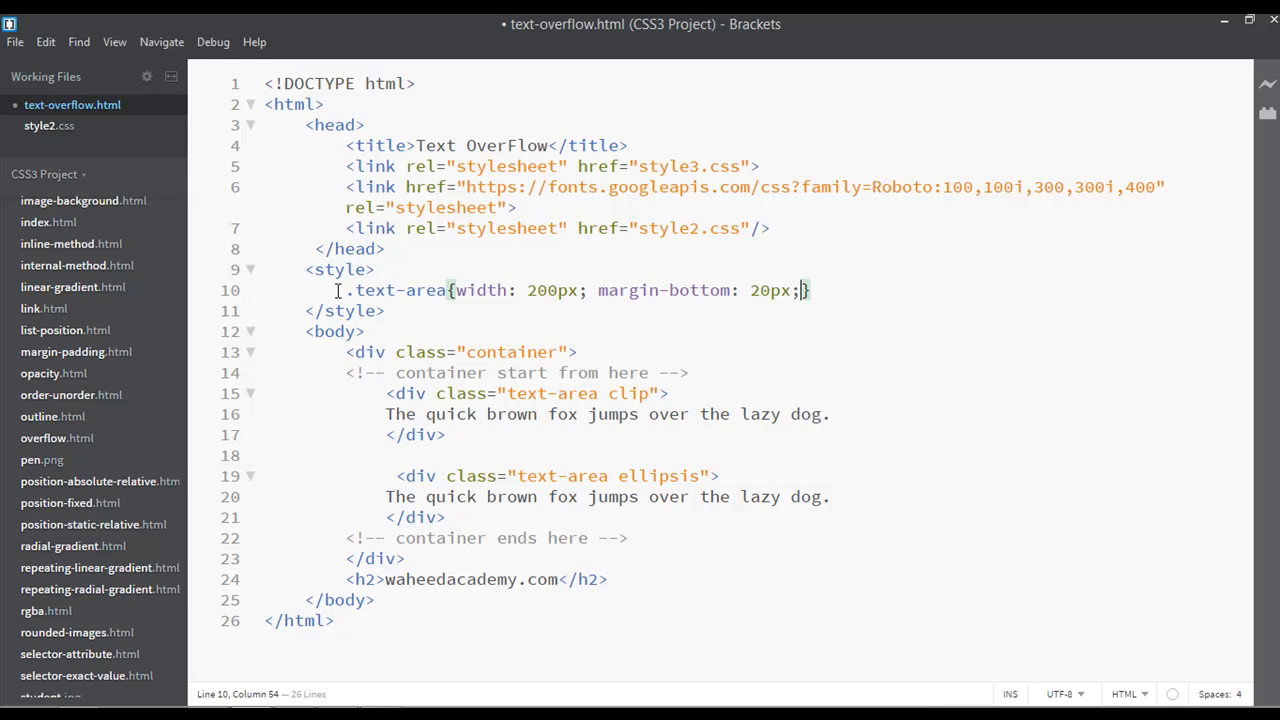
text(" ")
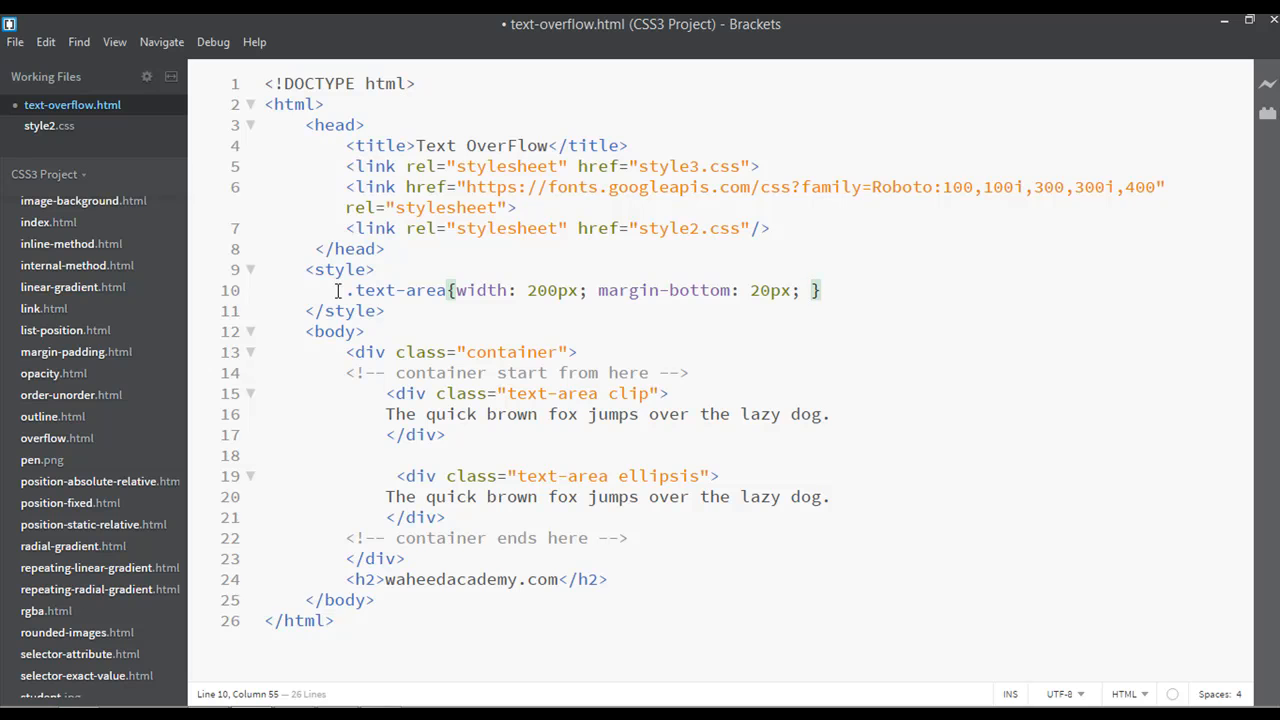
- Add a 2px solid red border, overflow hidden and white-space nowrap
text(border:)
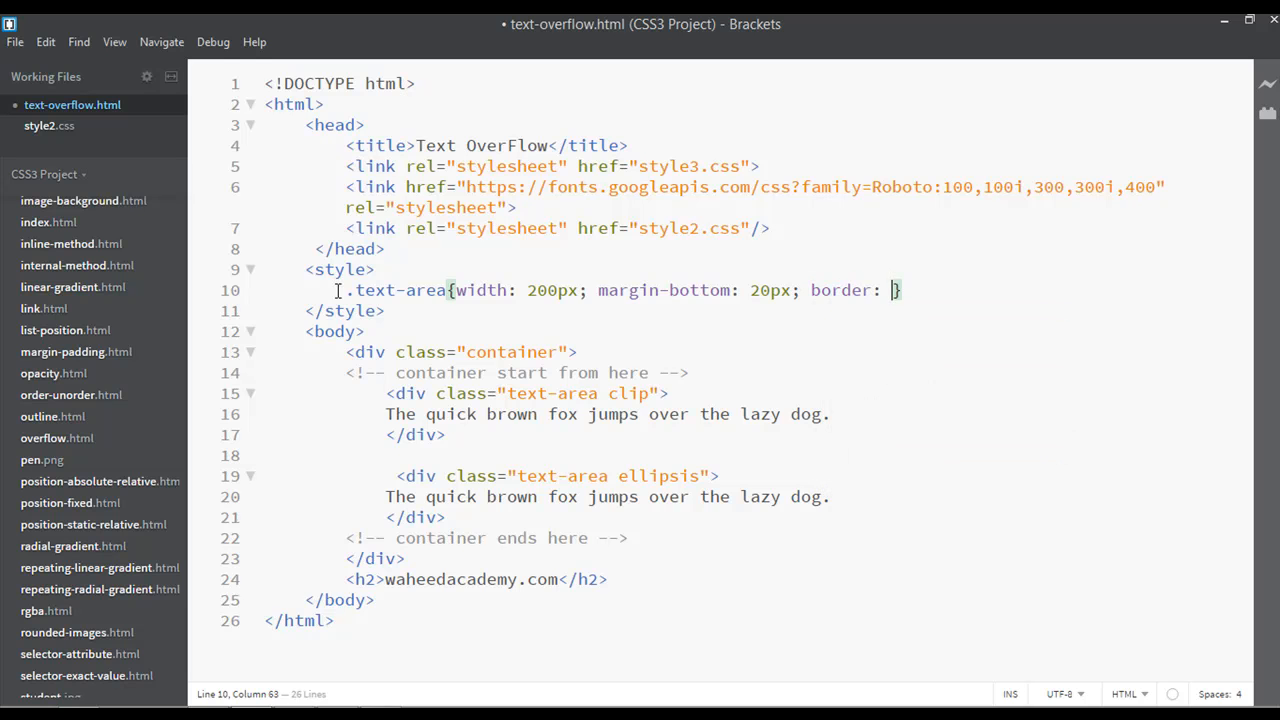
text(2px solid)
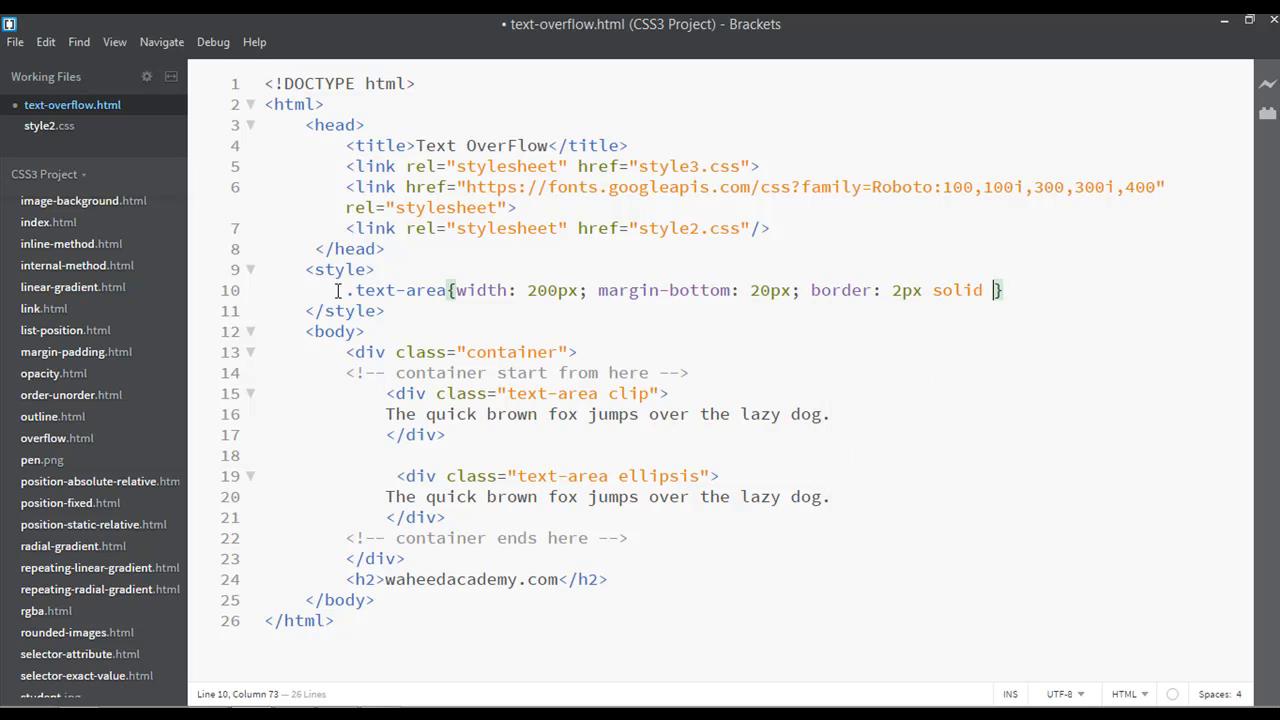
text(red;)
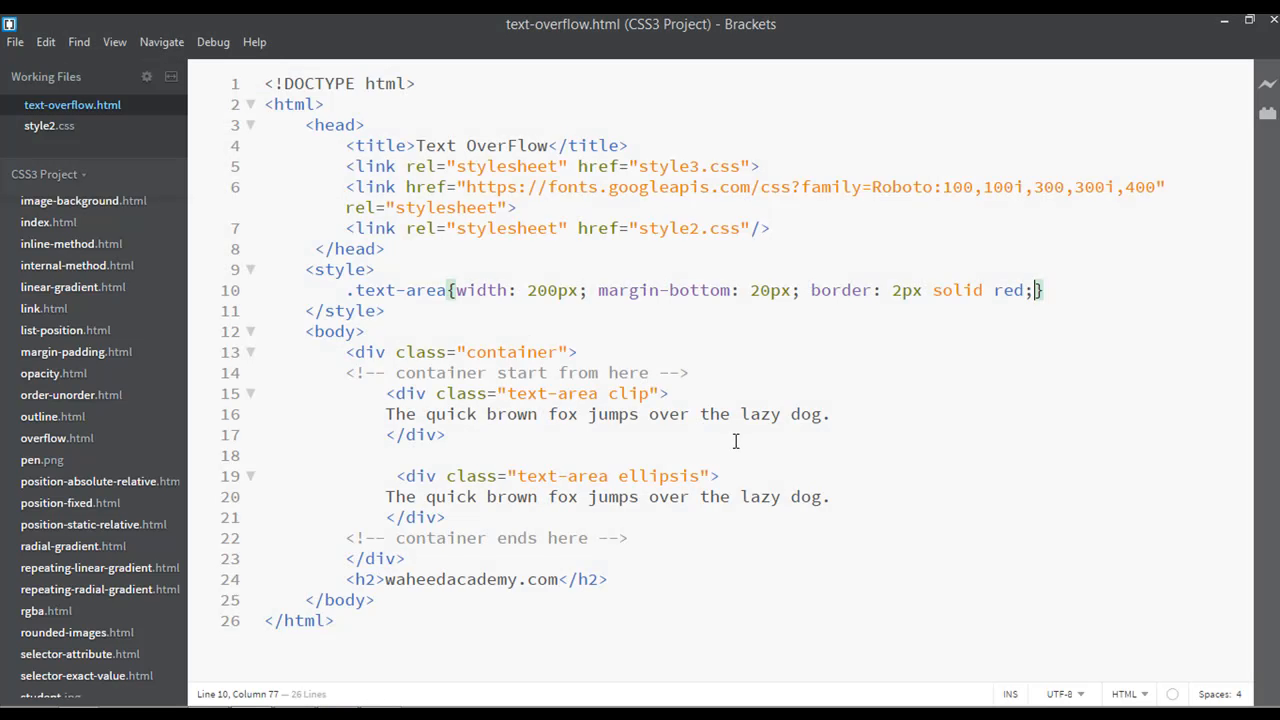
text(overflow: hidden;)
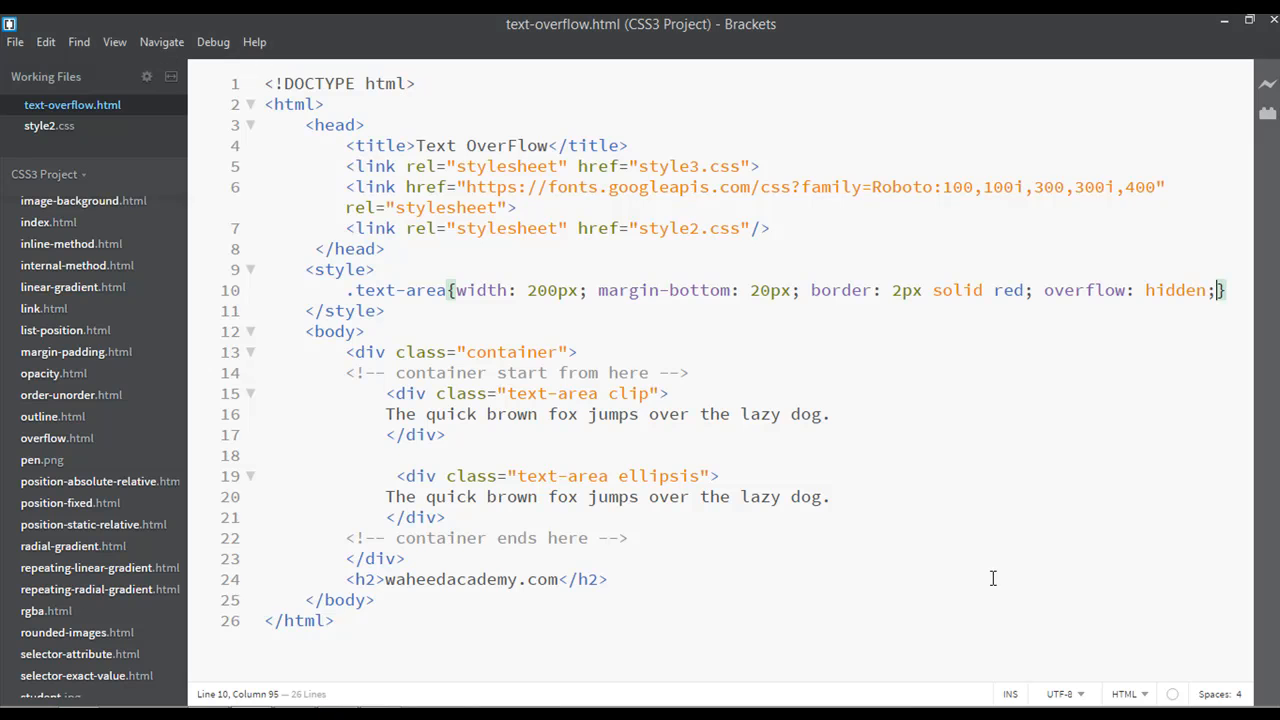
text(whit)
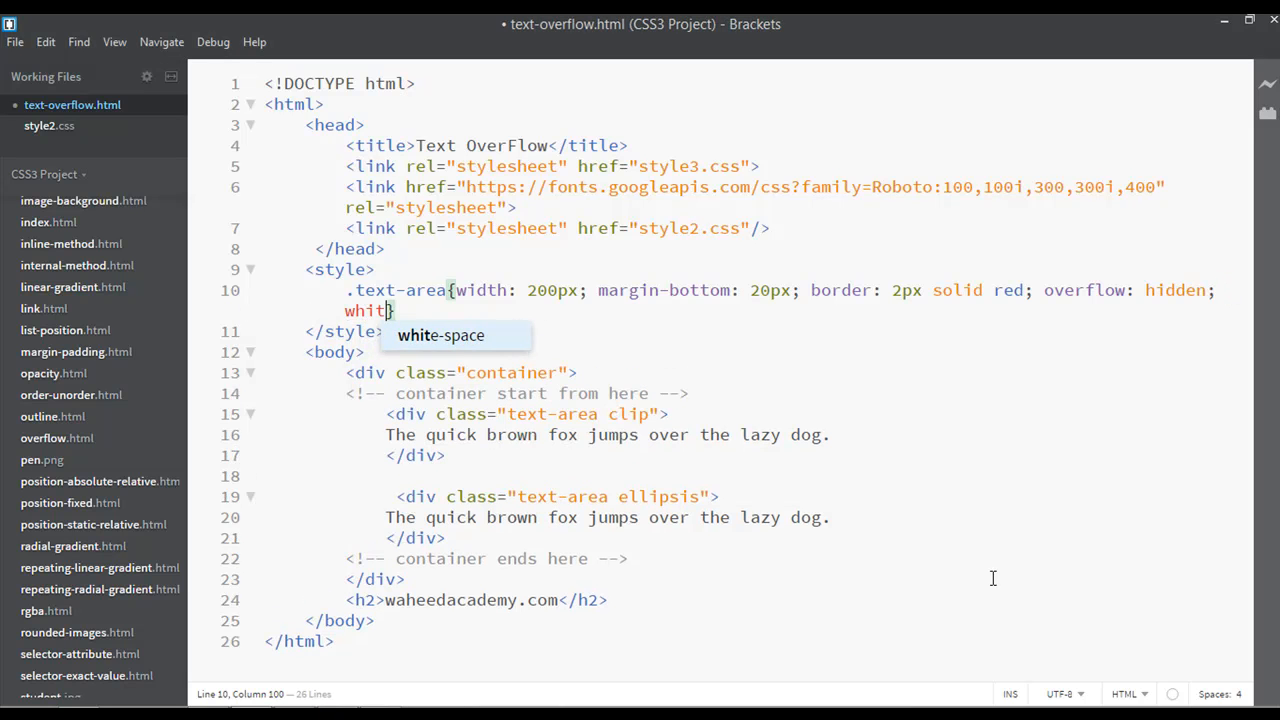
text(-space: nowrap;)
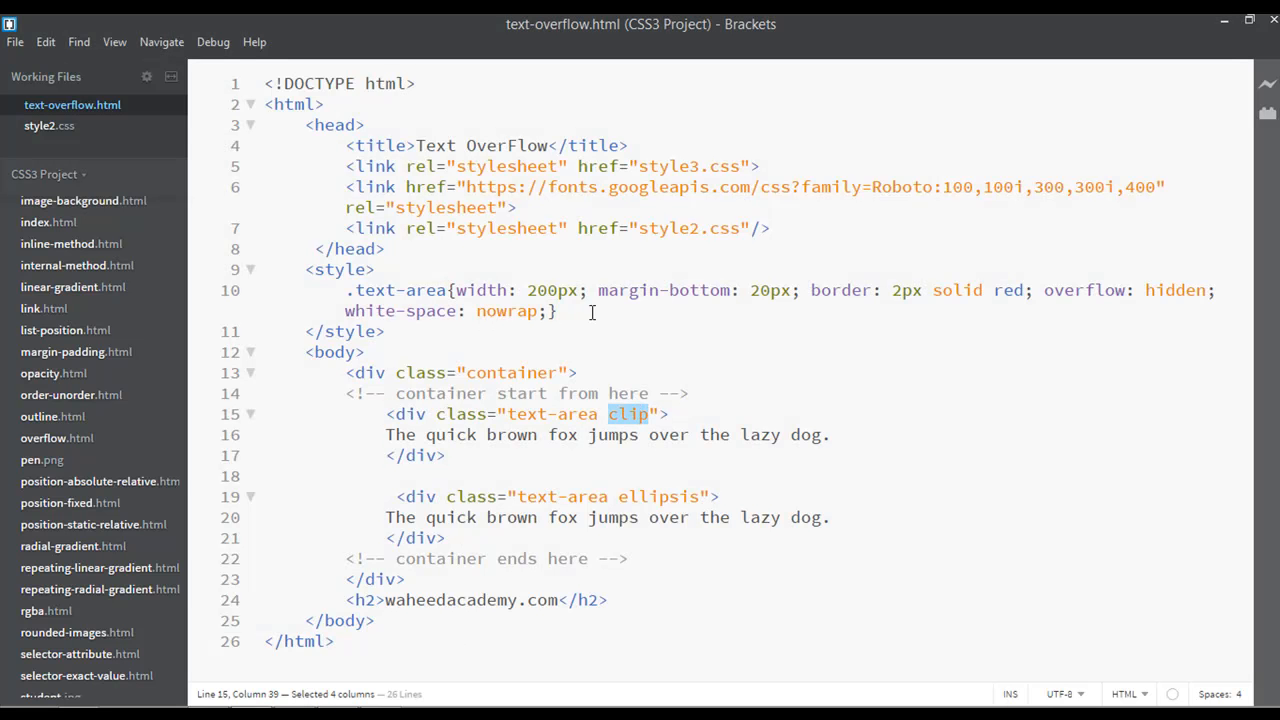
- Write a .clip rule with text-overflow: clip
text(.clip)
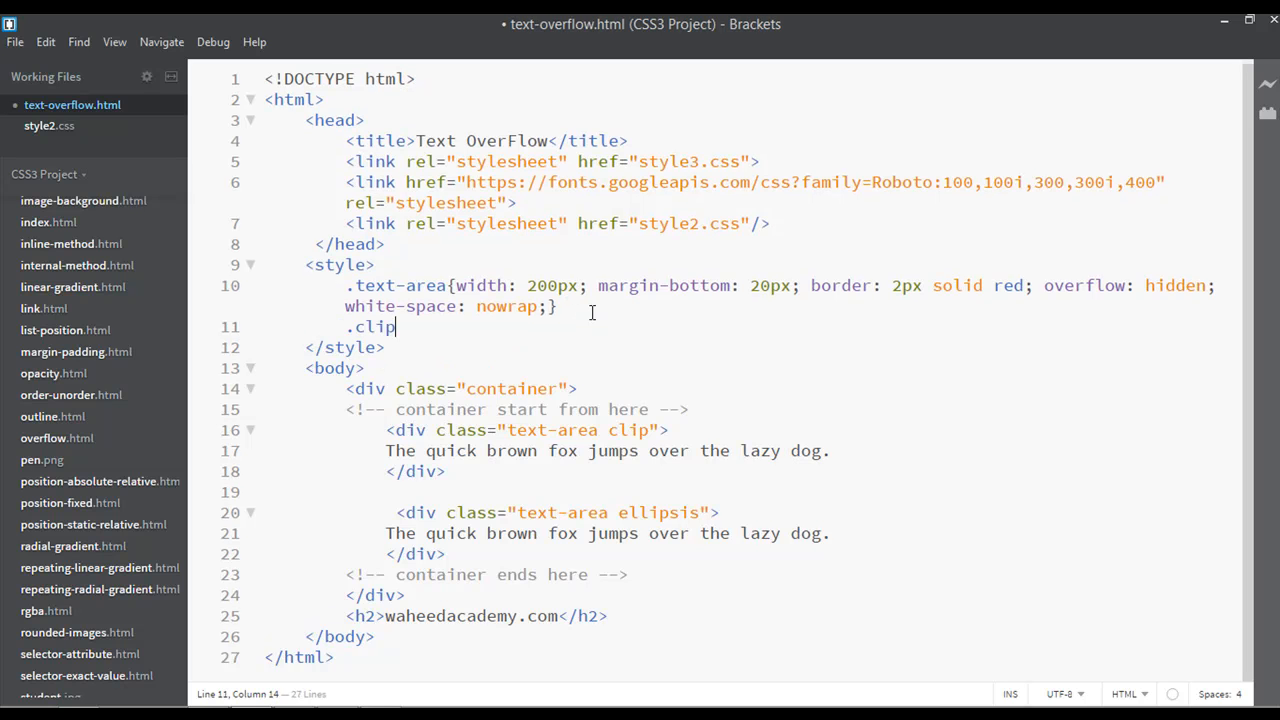
text({})
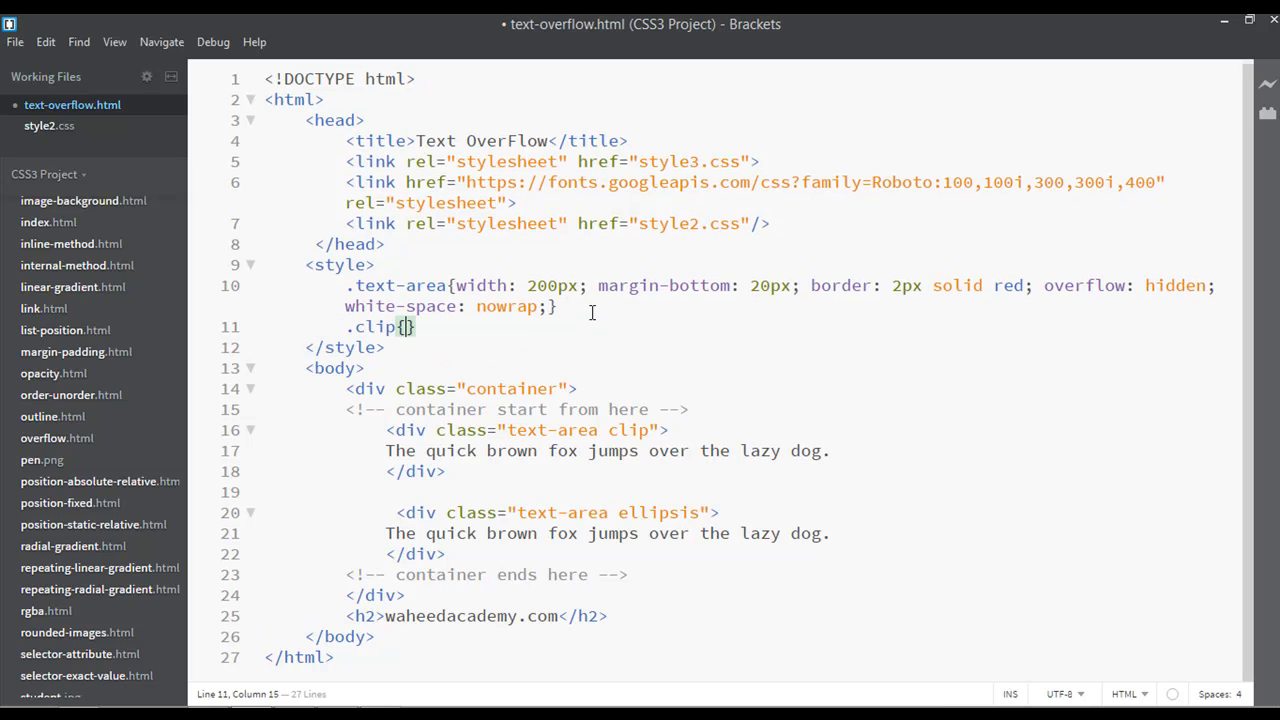
text(text-overflow: clip;)
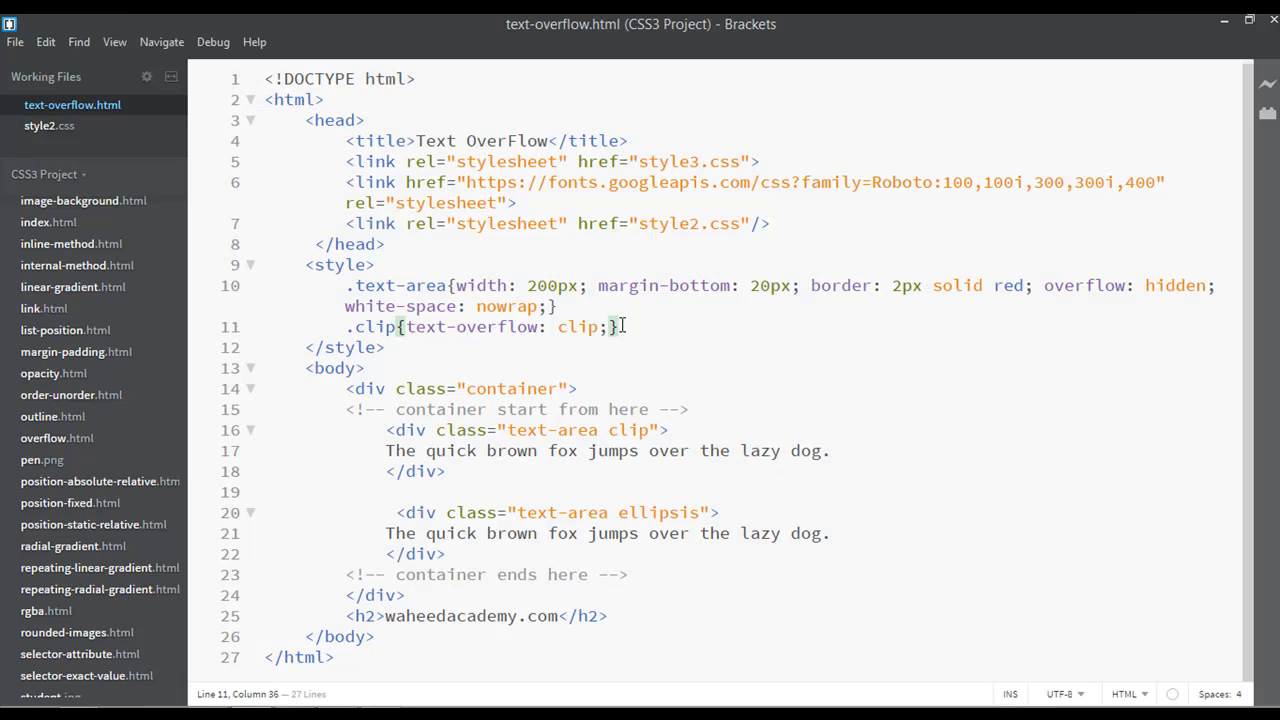
text(.clip{text-overflow: clip;})
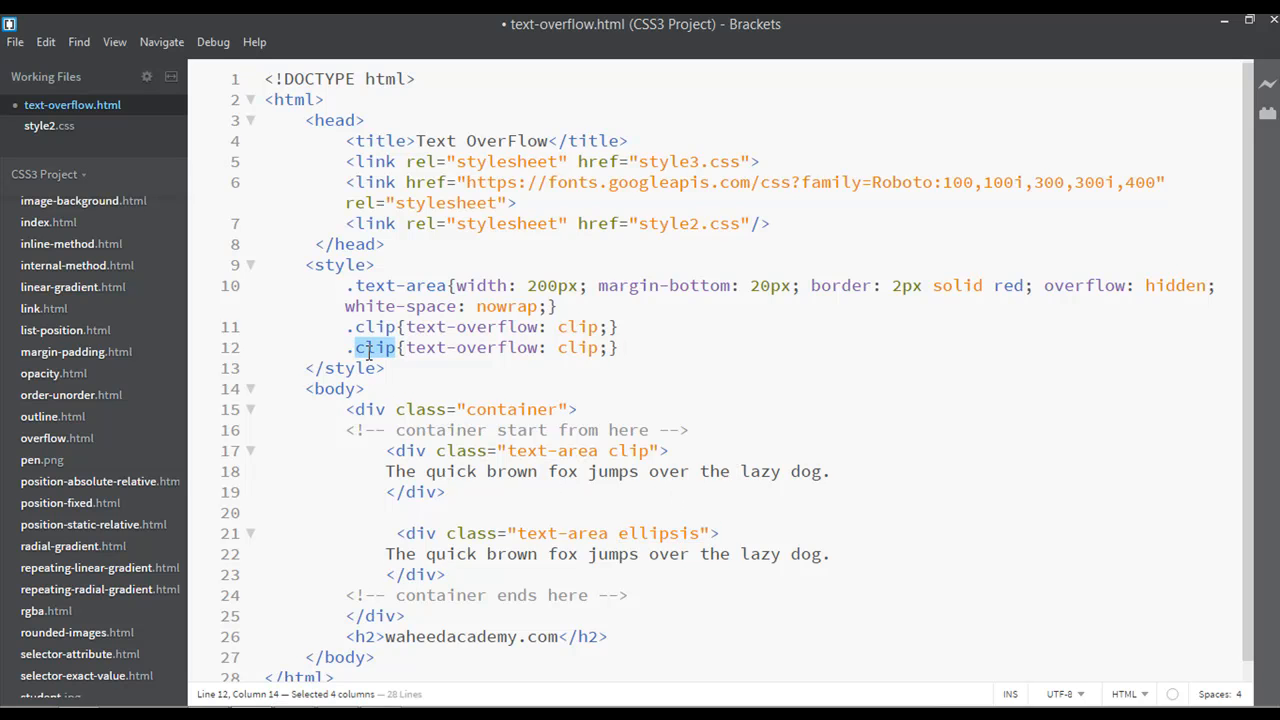
- Change the .ellipsis rule's text-overflow value to ellipsis
text(ellipsis)
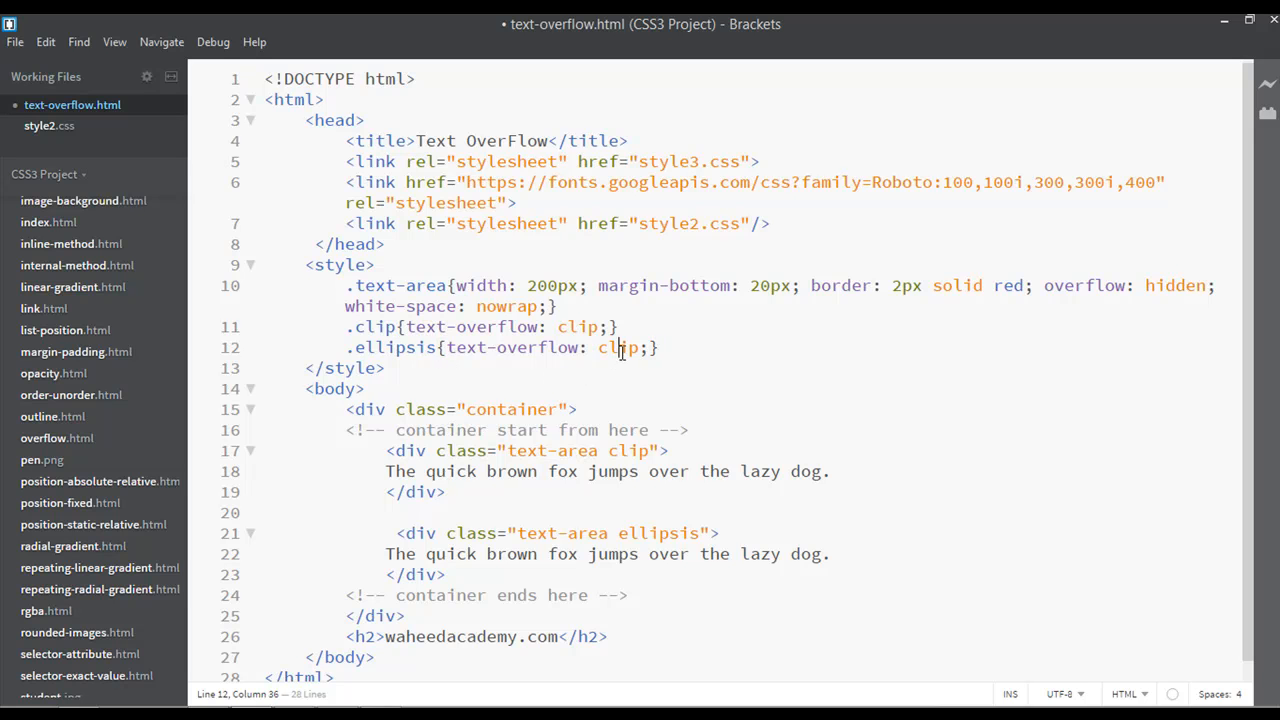
double_click(618, 347)
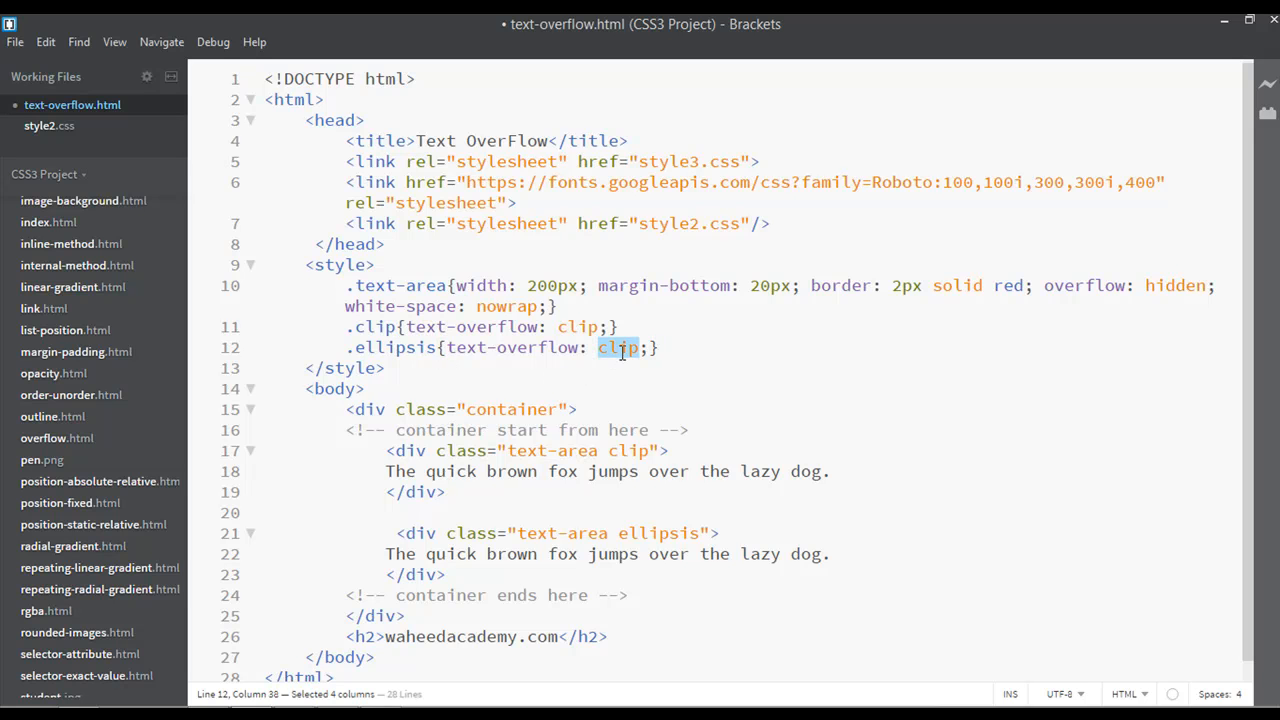
text(ellipsis)
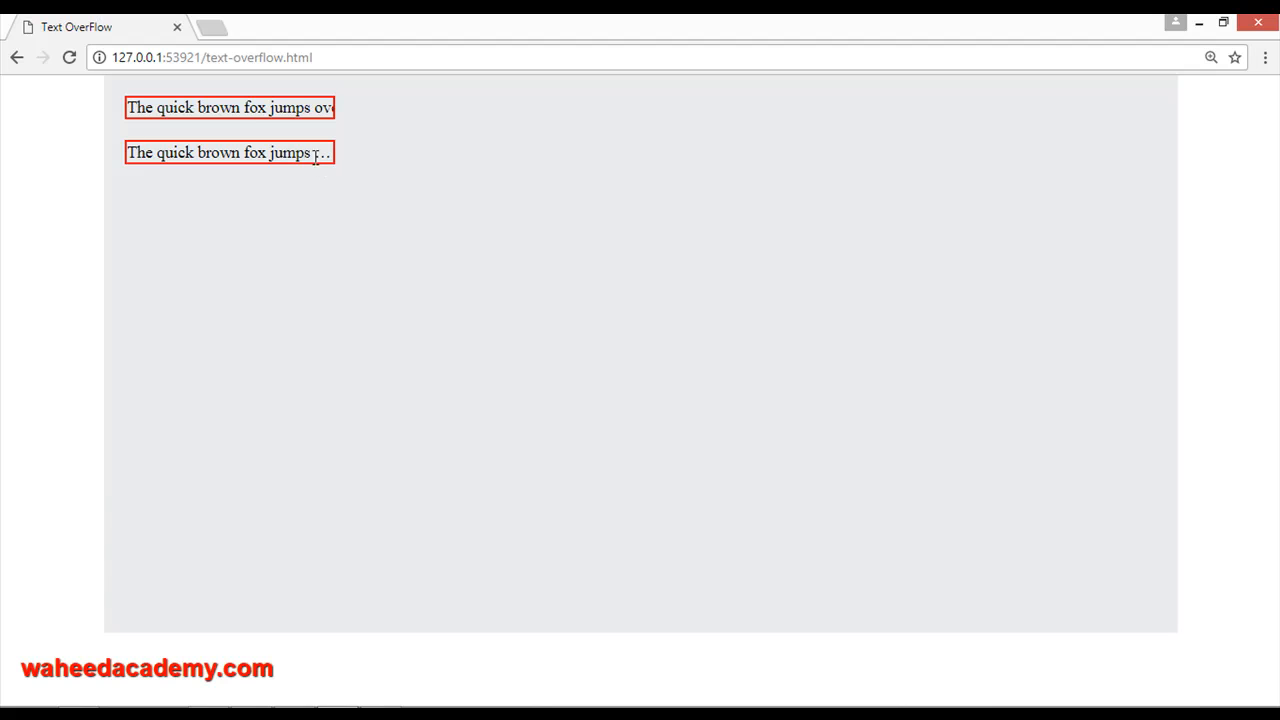
mouse_move(316, 532)
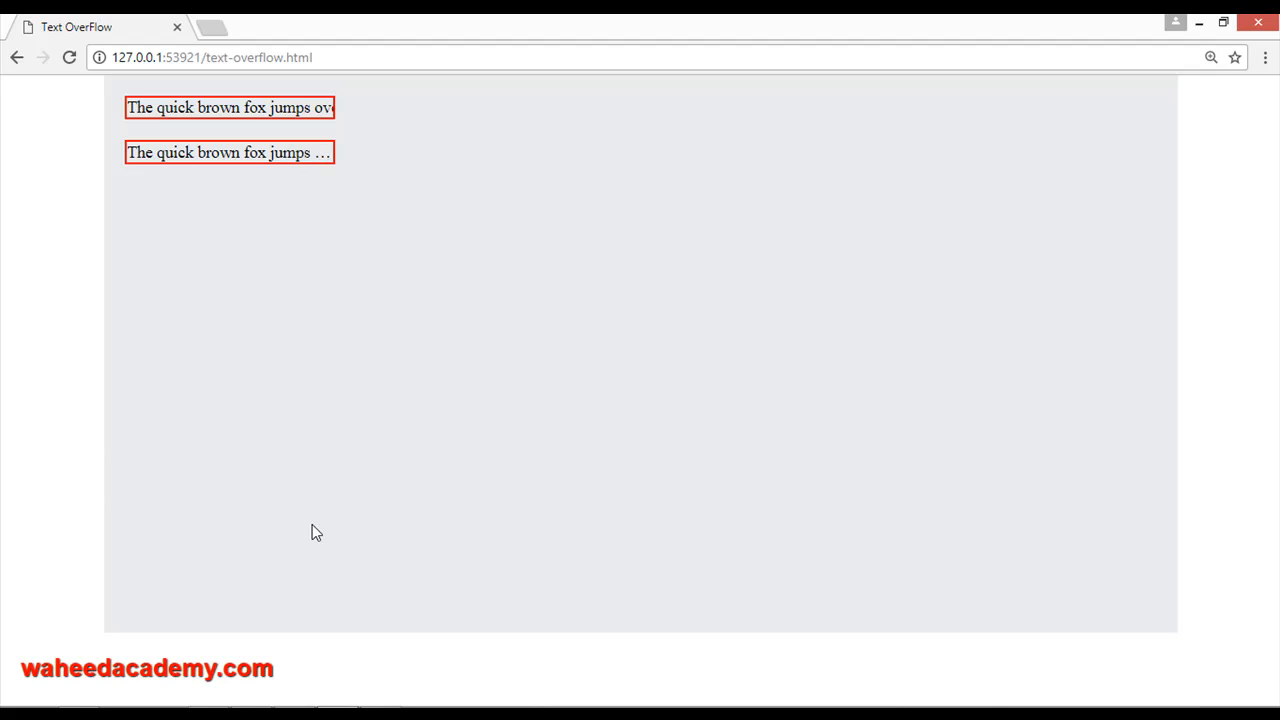
mouse_move(326, 623)
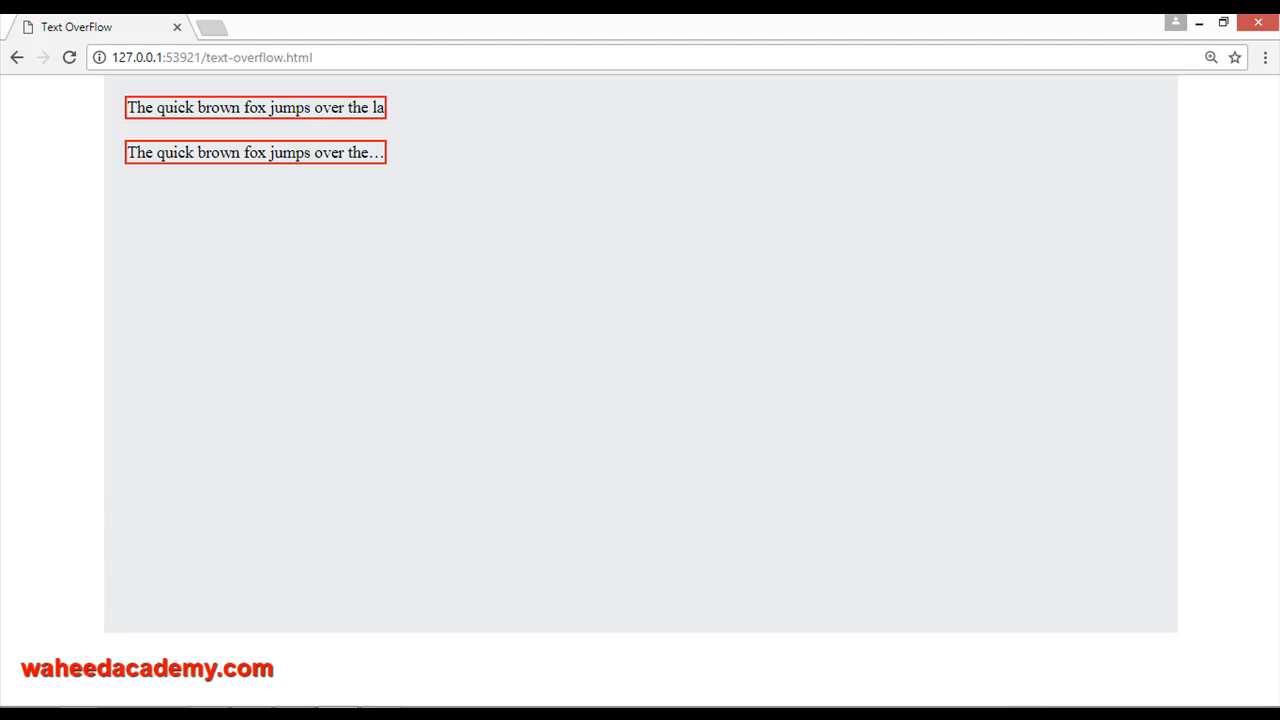
mouse_move(319, 152)
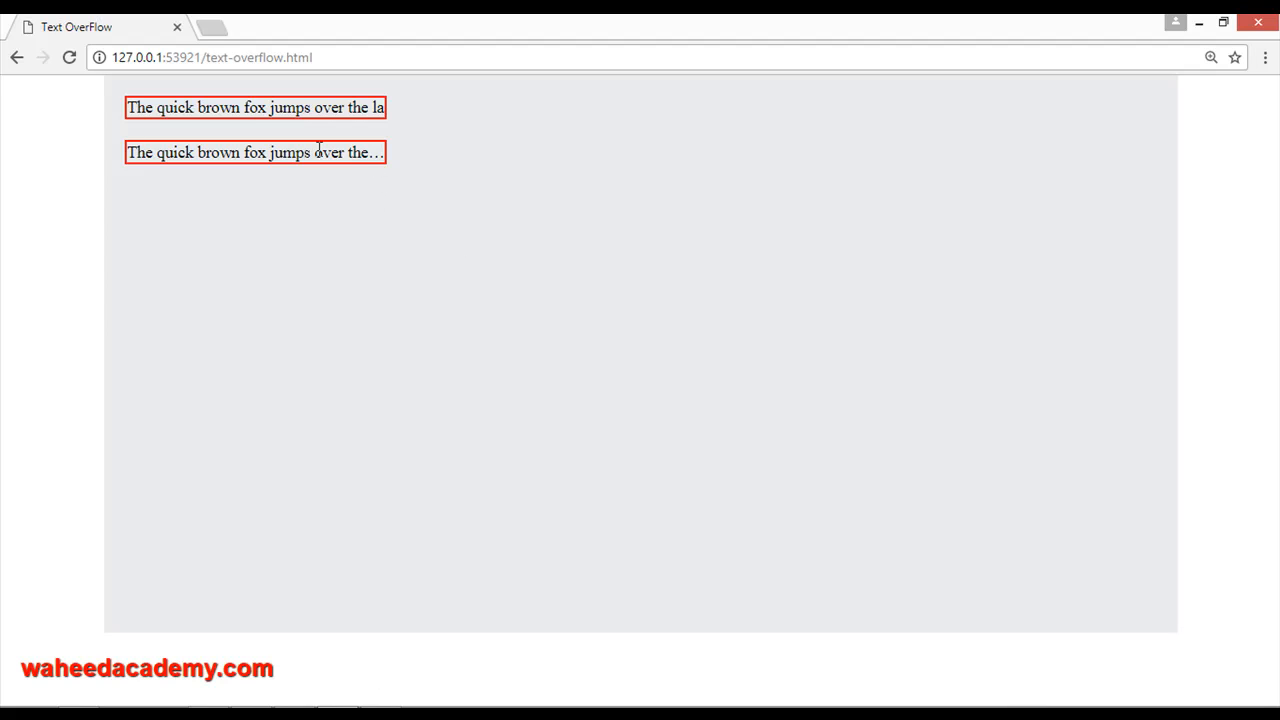
mouse_move(381, 165)
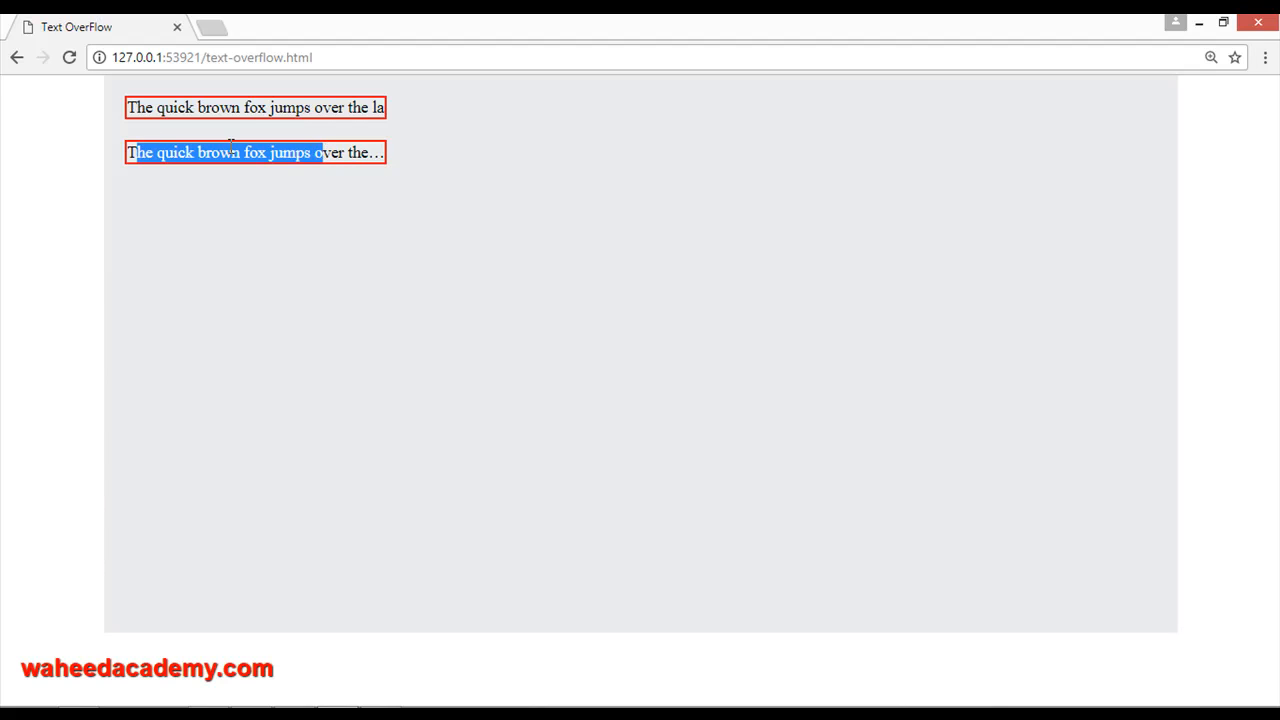
mouse_move(383, 165)
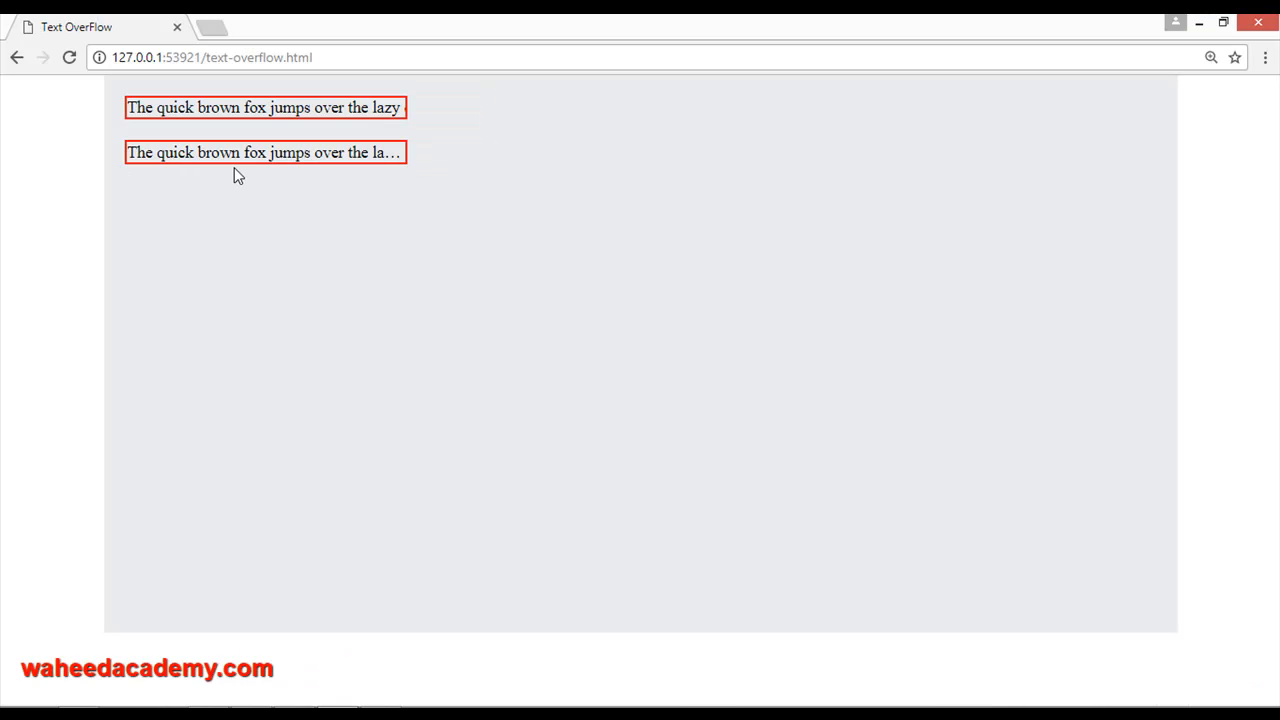
mouse_move(398, 160)
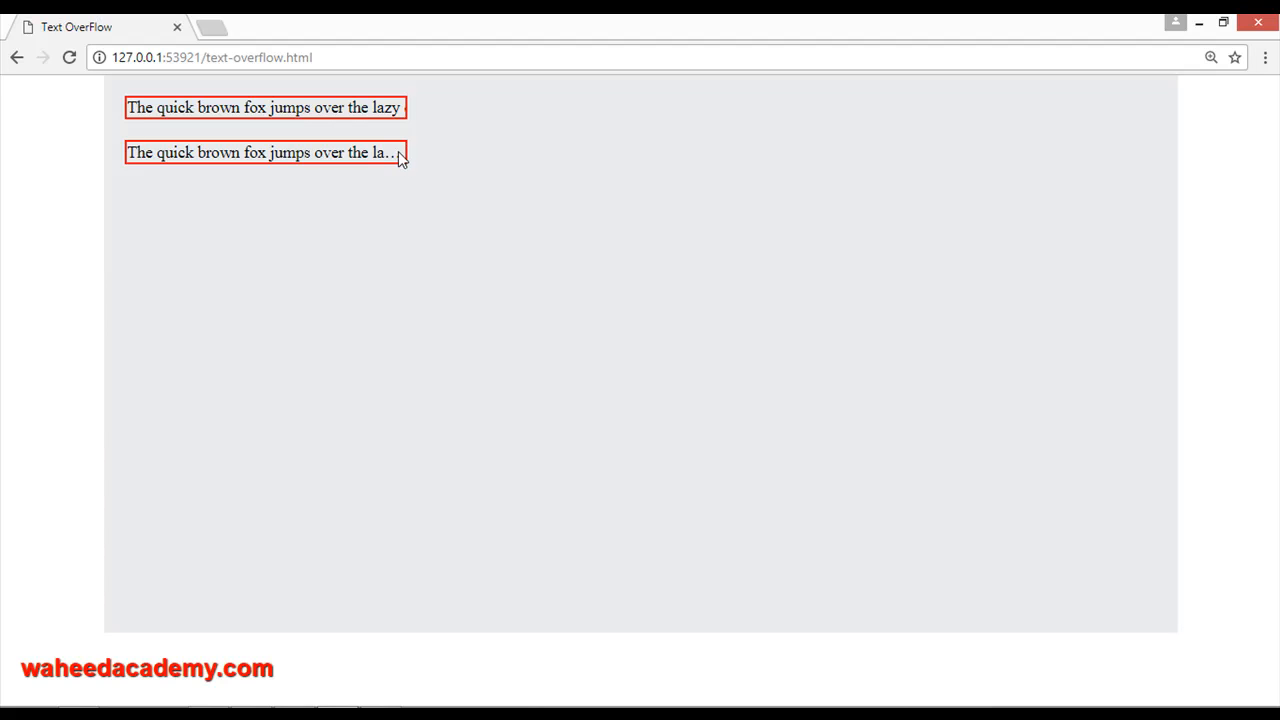
mouse_move(420, 167)
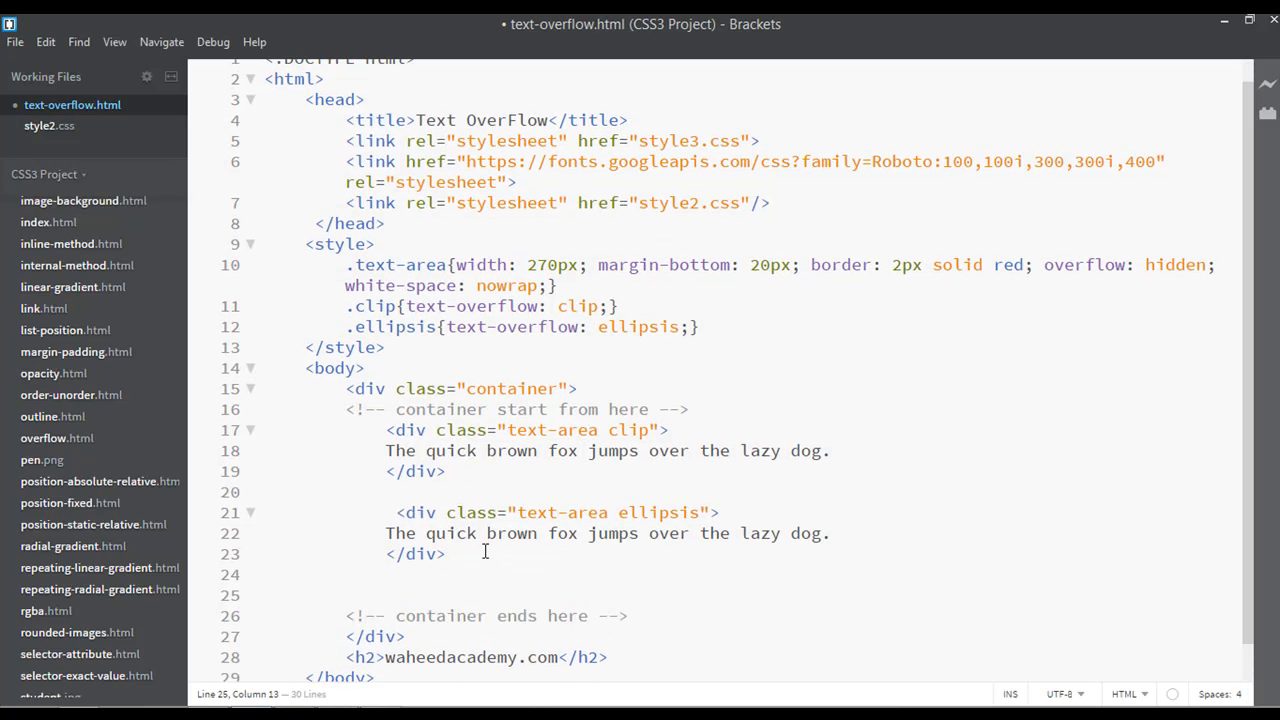
- Add the &hellip; entity on its own line below the ellipsis div
text(&)
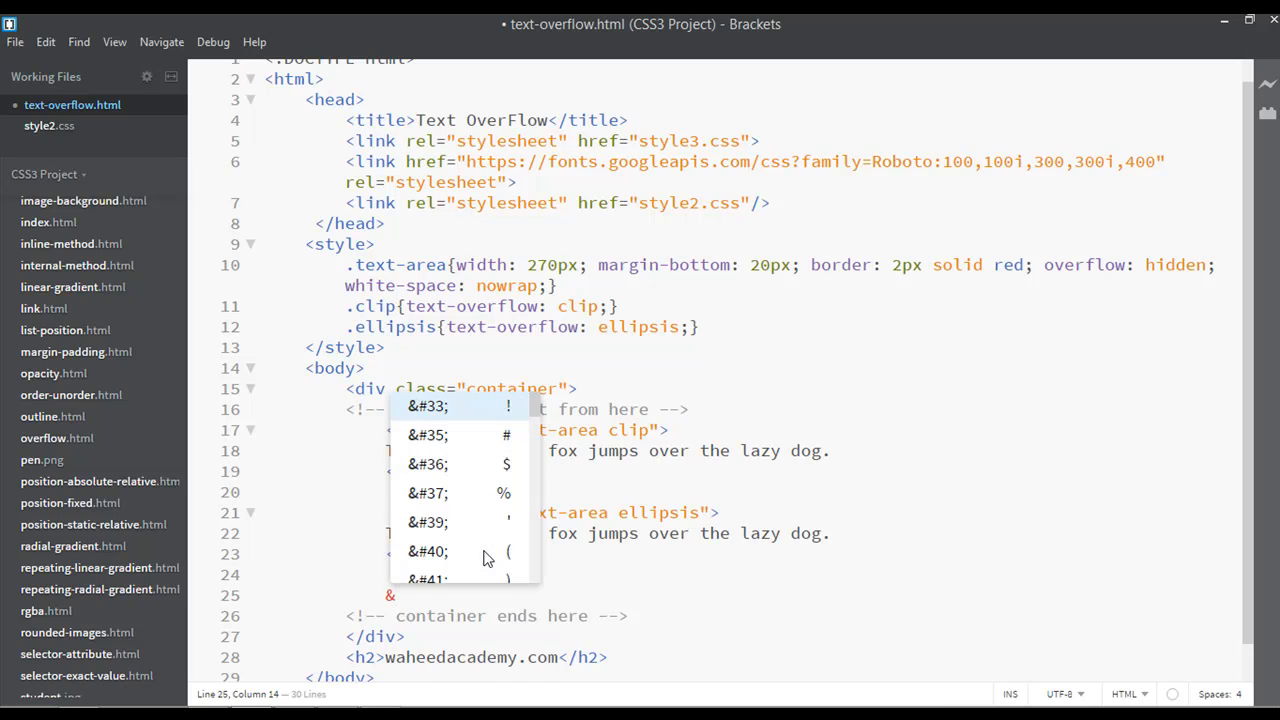
text(hellips)
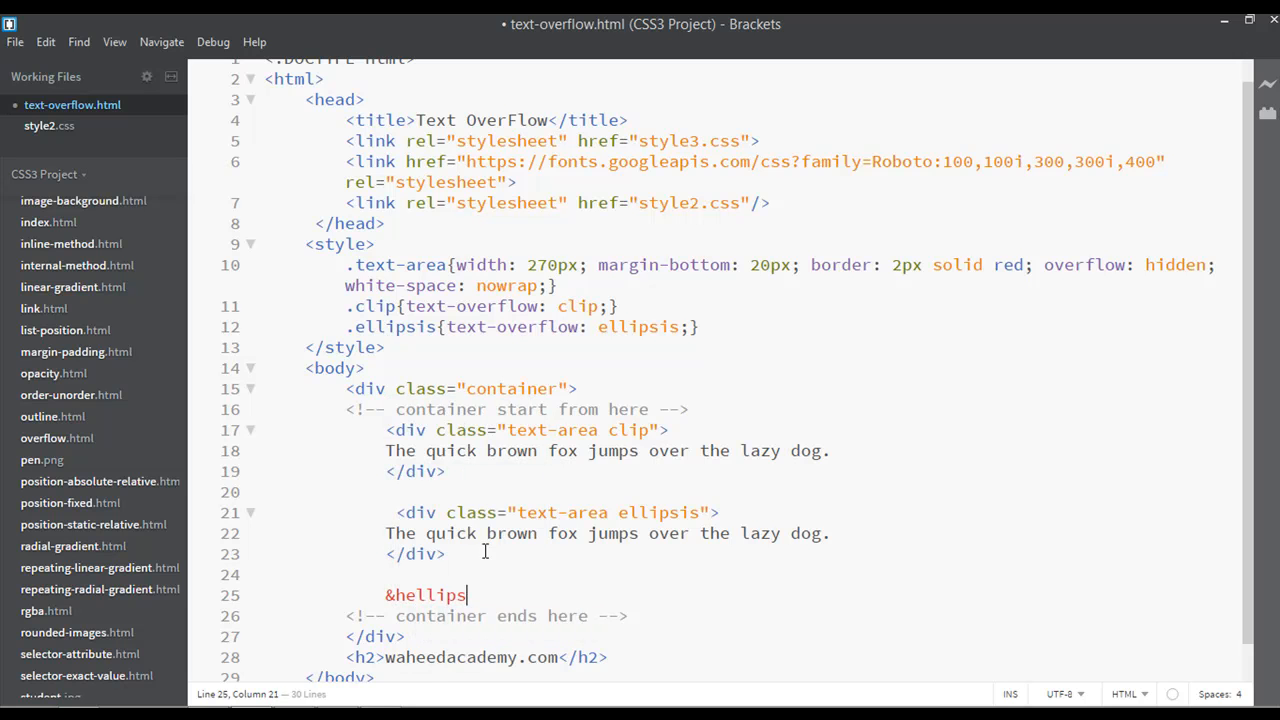
text(is;)
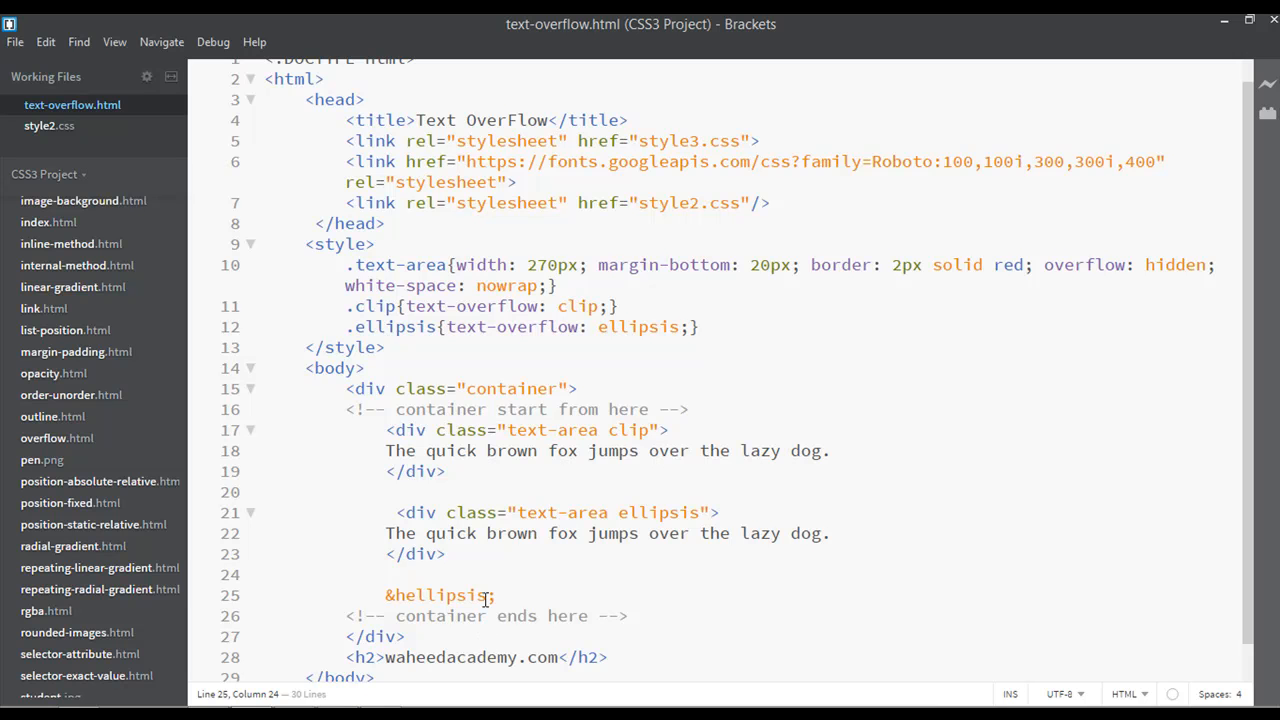
key(BackSpace)
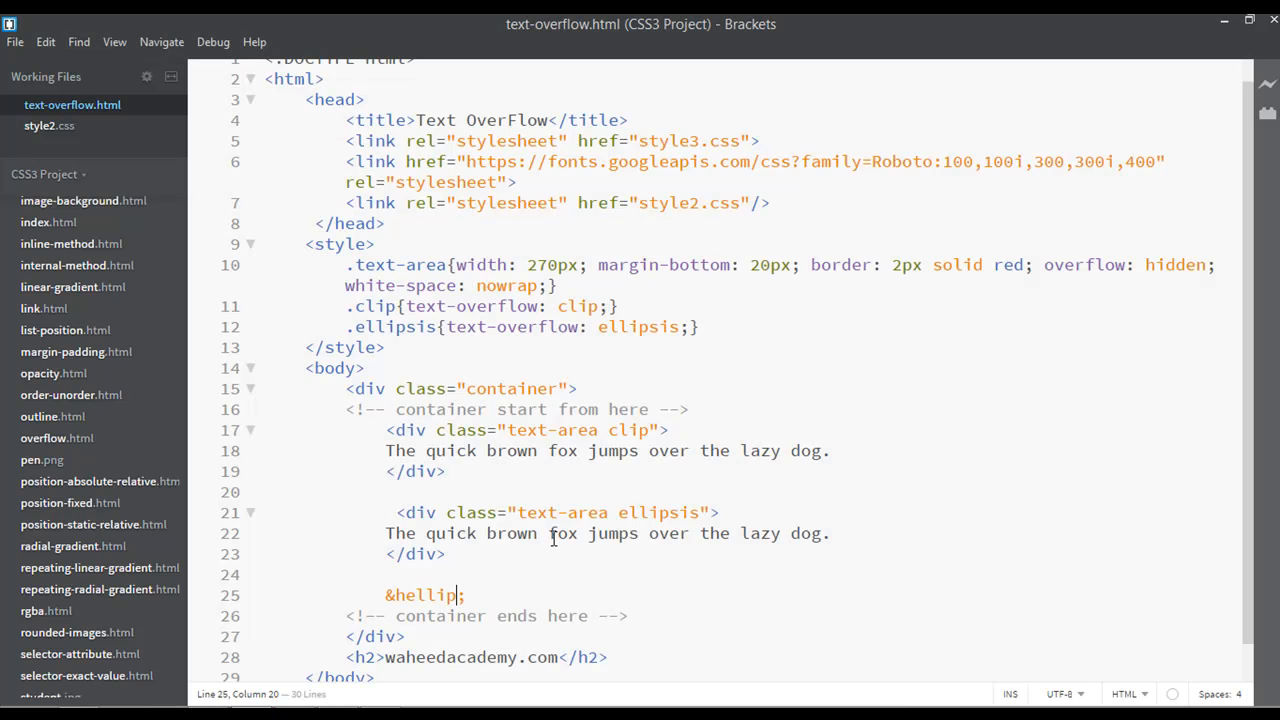
click(493, 595)
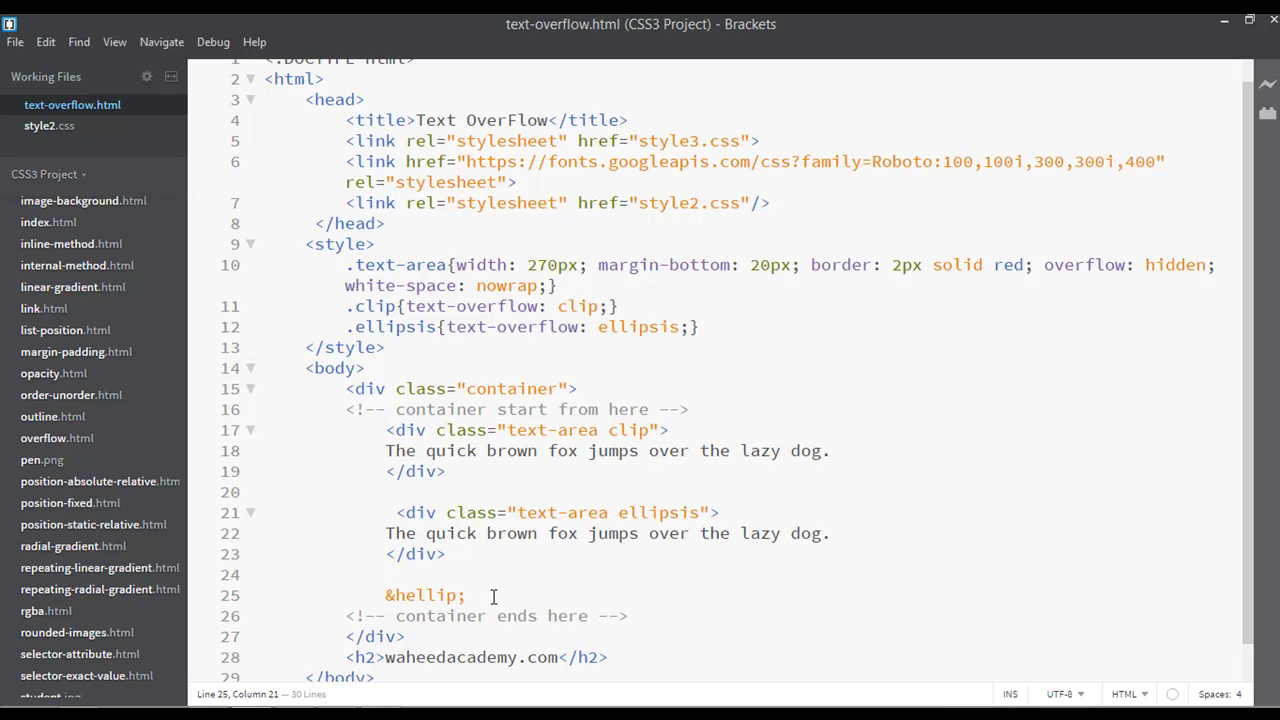
- Add the &vellip; entity on the next line
text(&v)
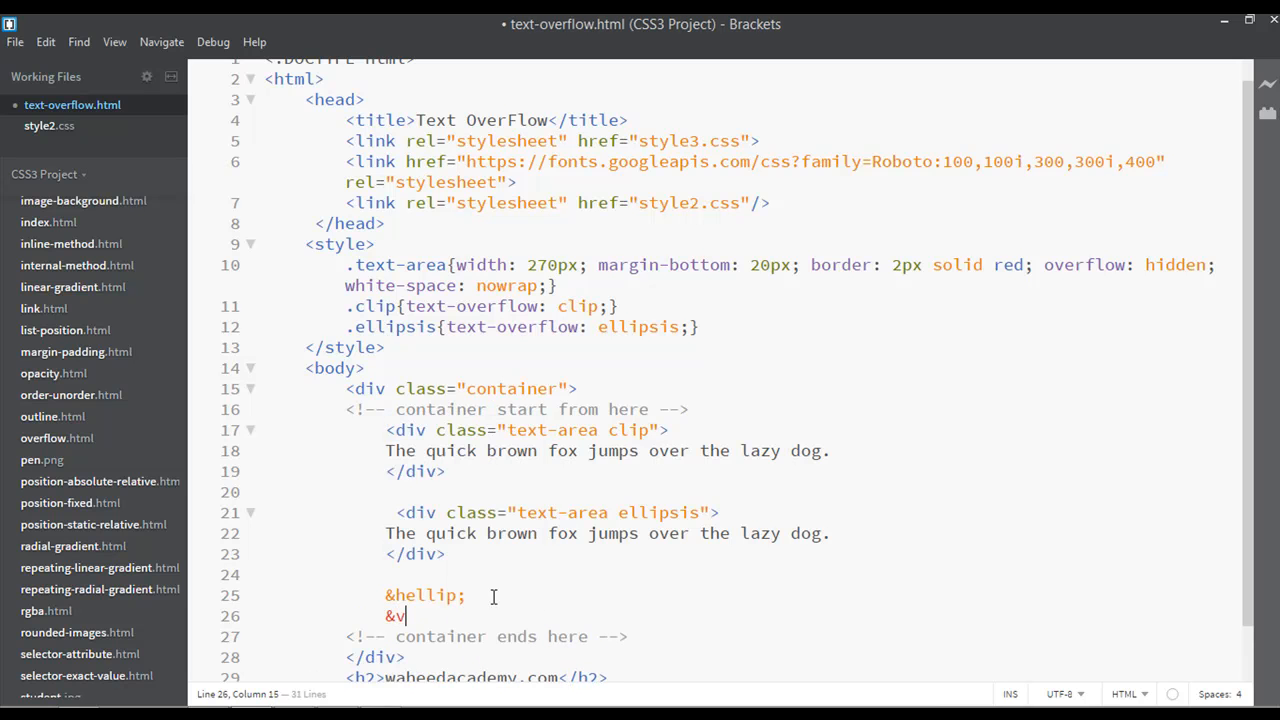
text(ellip)
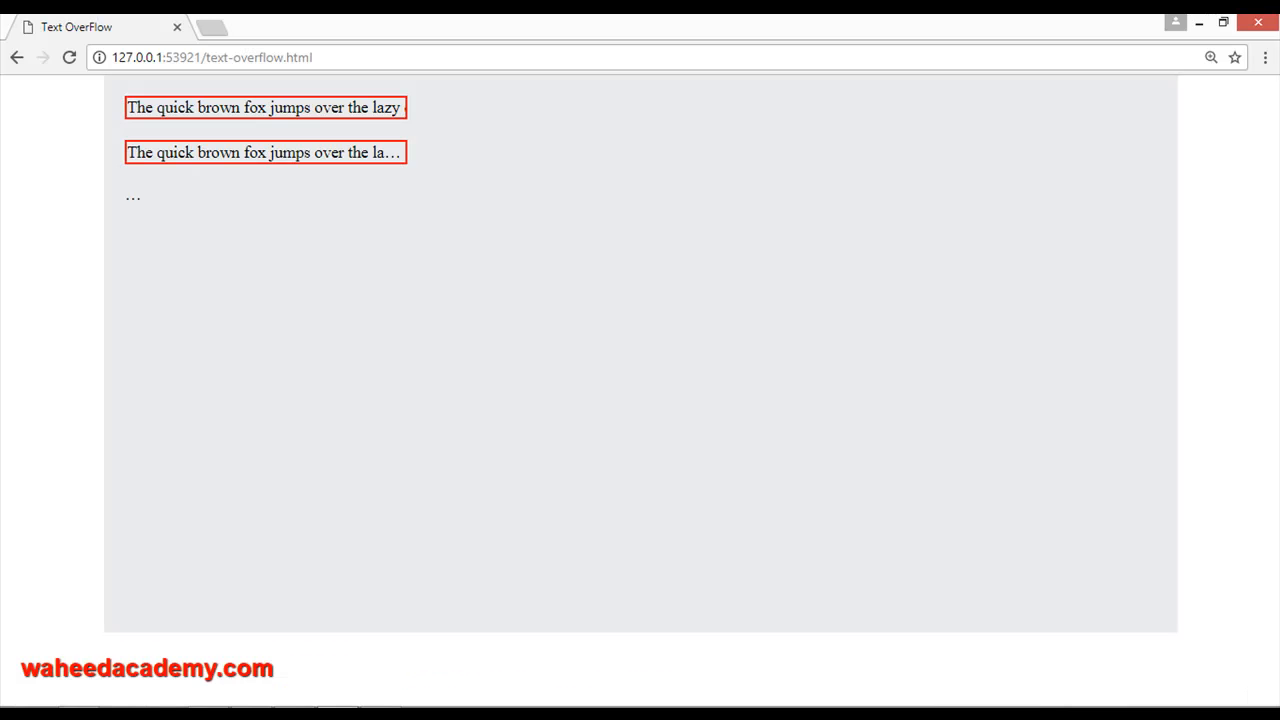
mouse_move(147, 197)
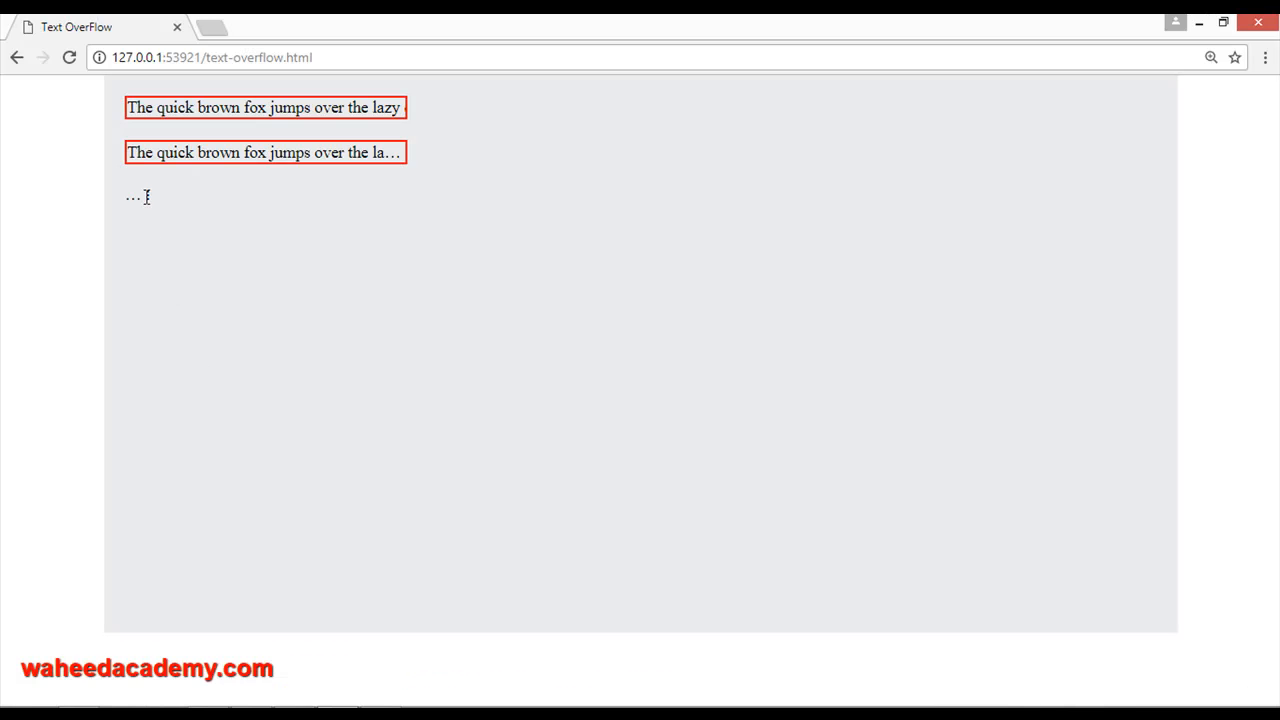
double_click(131, 196)
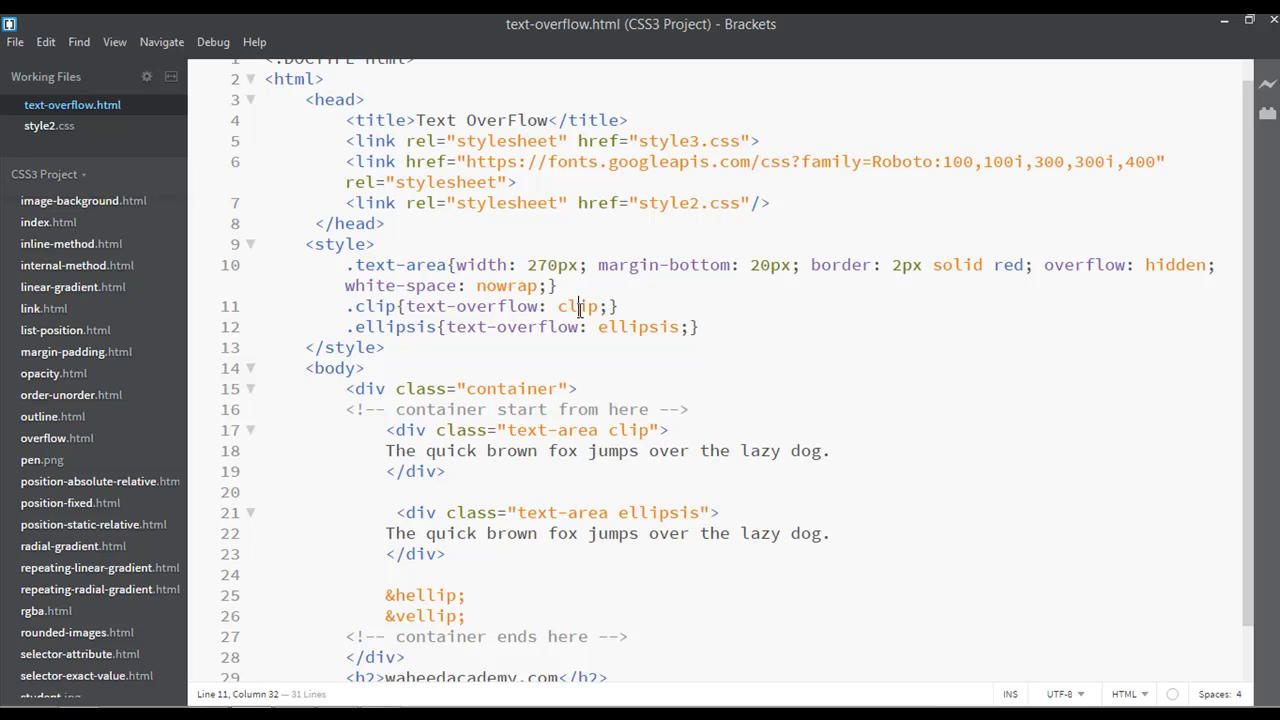
double_click(637, 326)
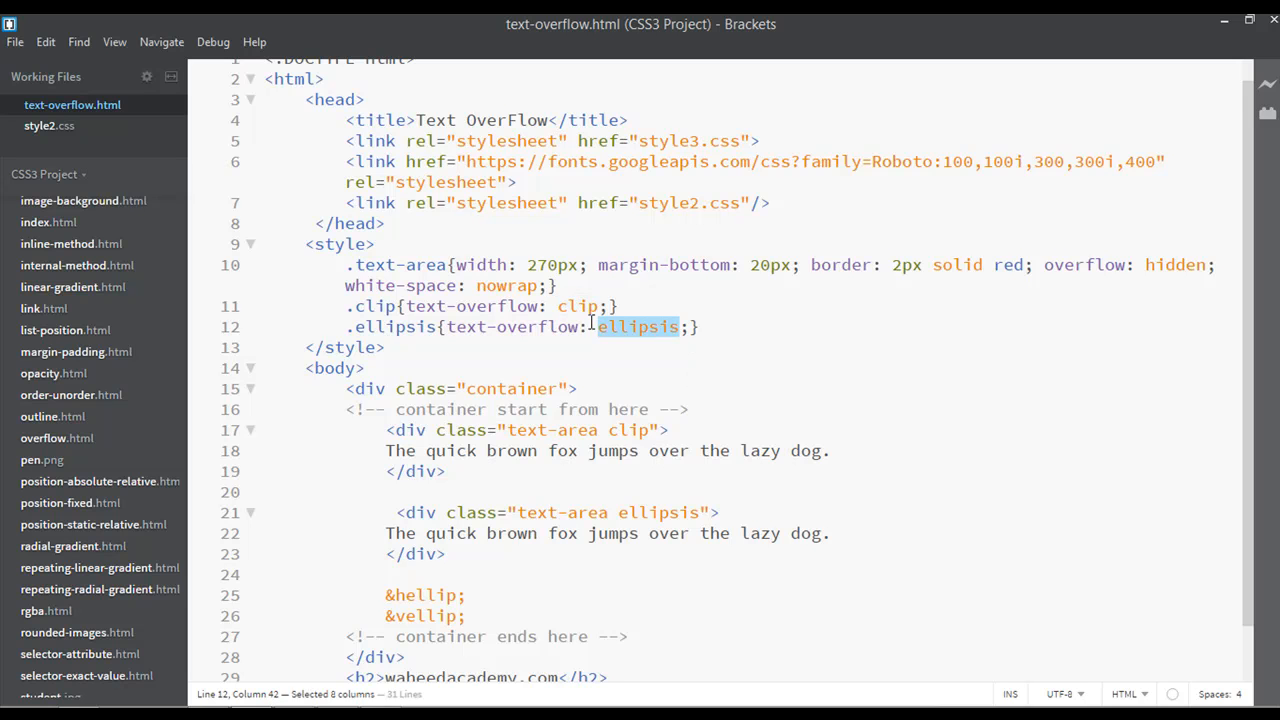
click(385, 347)
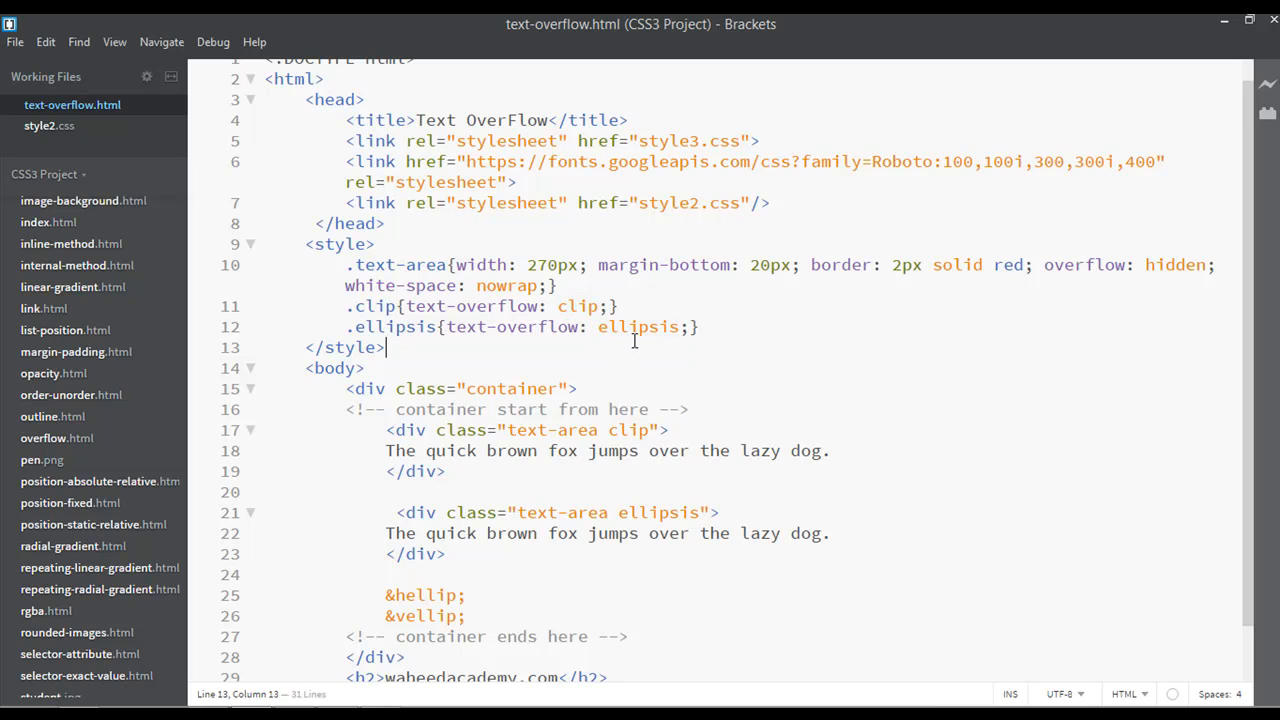
double_click(637, 327)
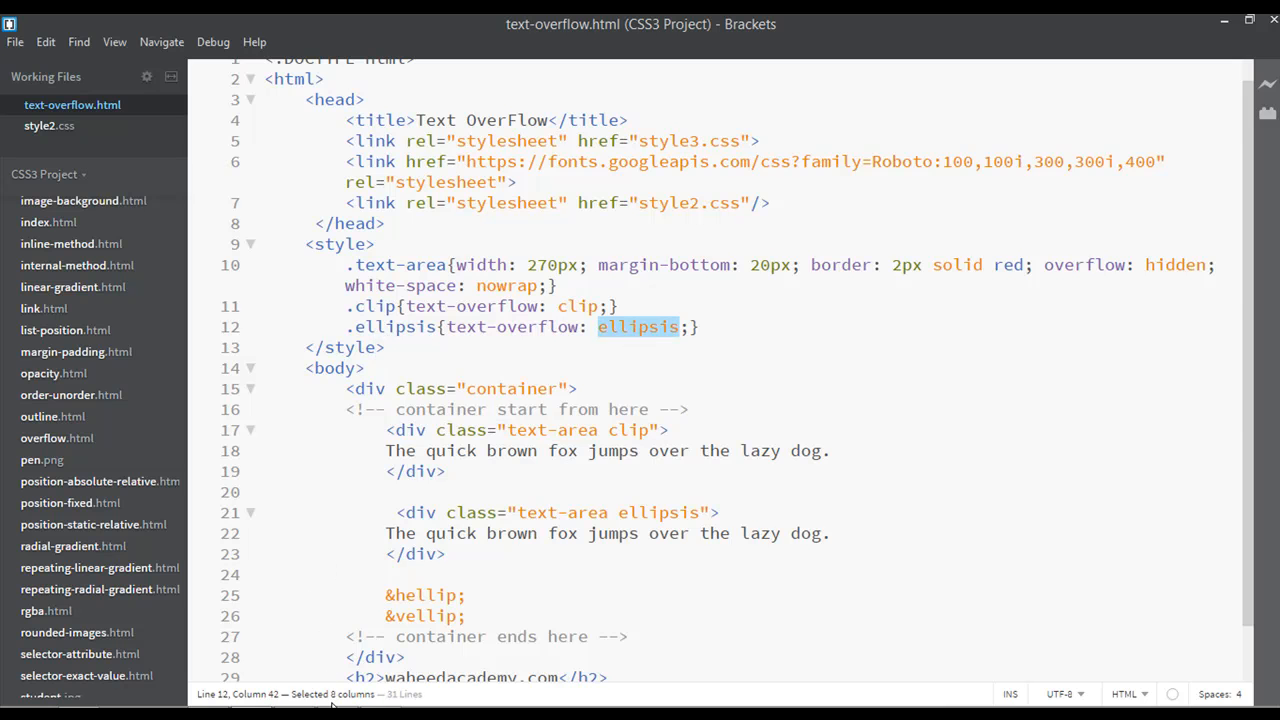